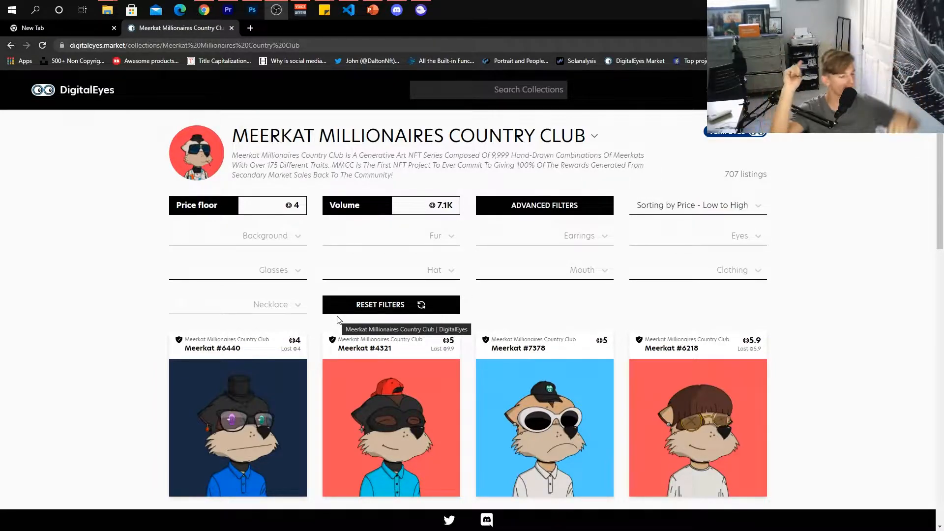
Step: Scroll down the current page, then switch over to the Solanalysis site's collection rankings
{"action": "scroll", "scroll_direction": "down", "scroll_amount": 3}
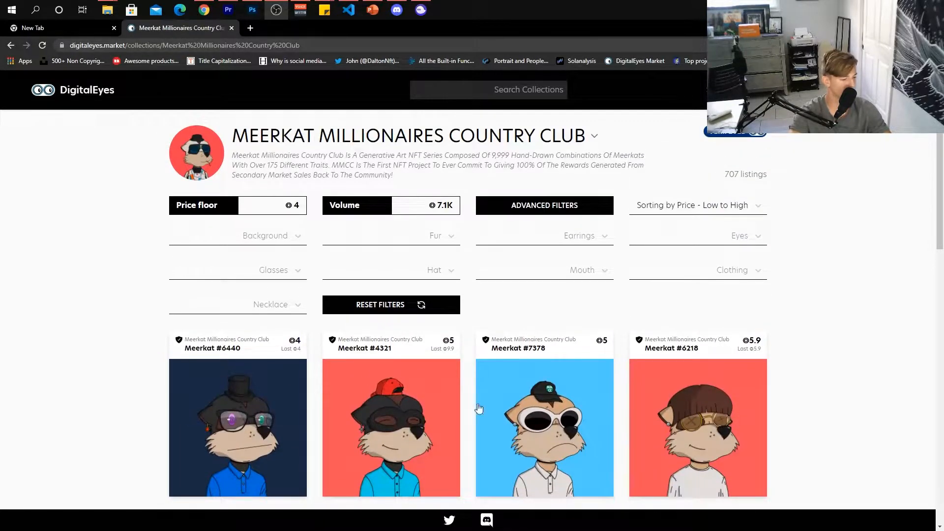
{"action": "scroll", "scroll_direction": "down", "scroll_amount": 3}
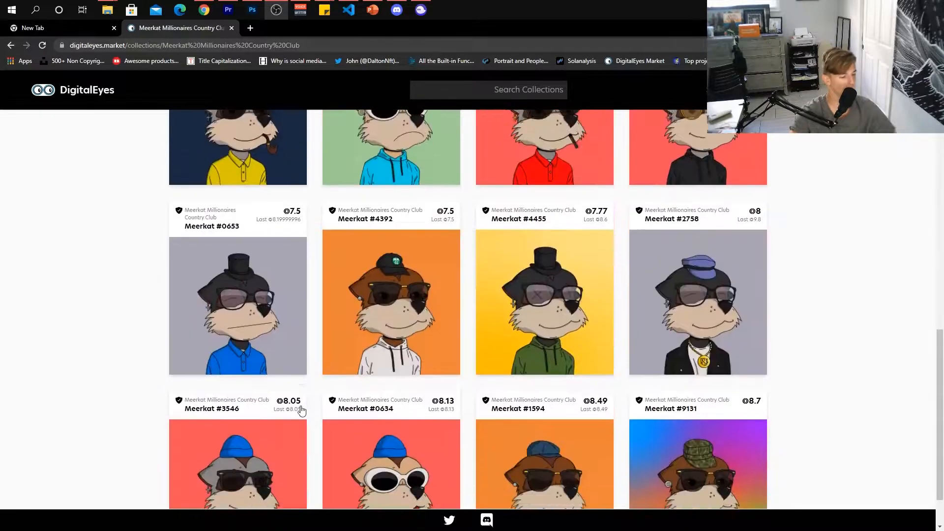
{"action": "scroll", "scroll_direction": "down", "scroll_amount": 3}
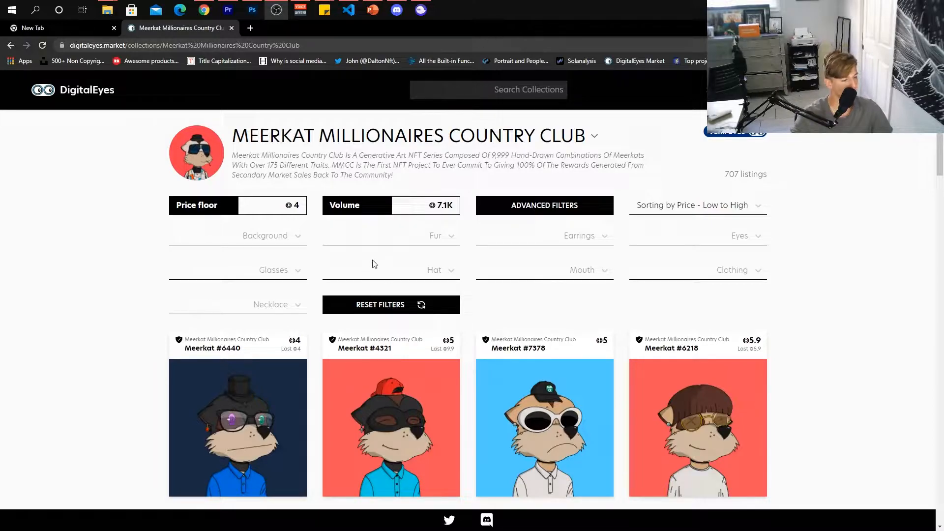
{"action": "scroll", "scroll_direction": "down", "scroll_amount": 3}
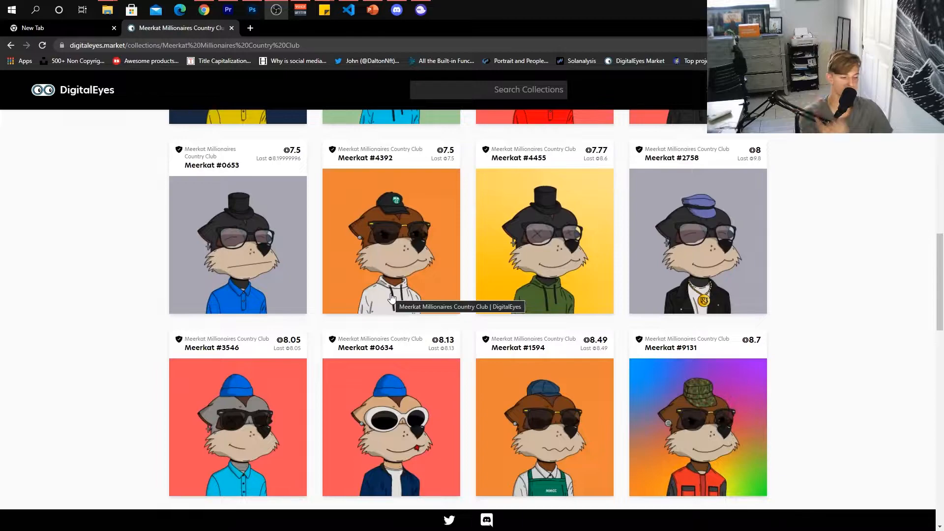
{"action": "scroll", "scroll_direction": "down", "scroll_amount": 3}
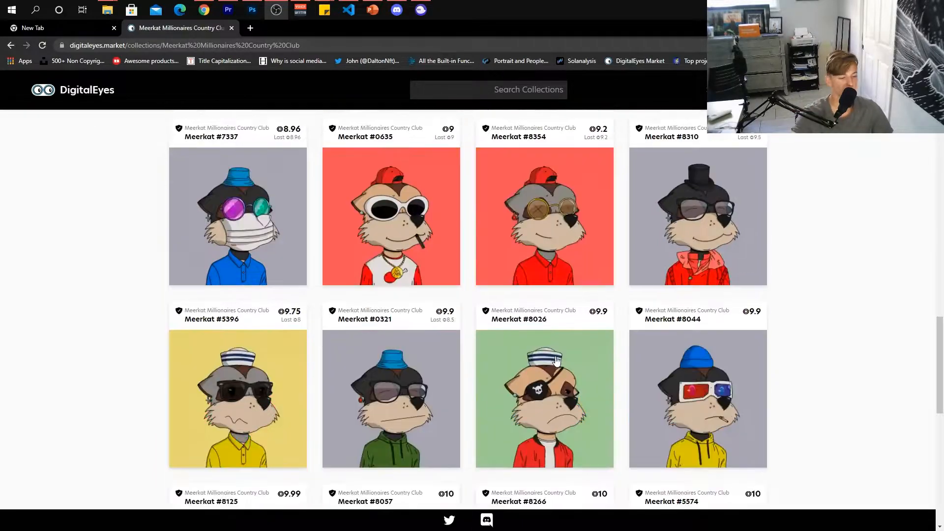
{"action": "scroll", "scroll_direction": "down", "scroll_amount": 3}
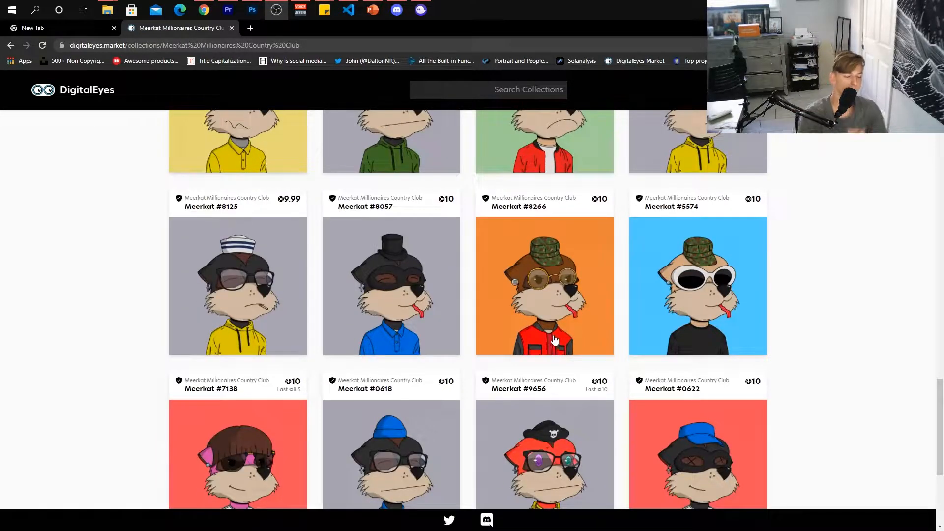
{"action": "mouse_move", "coordinate": [616, 343]}
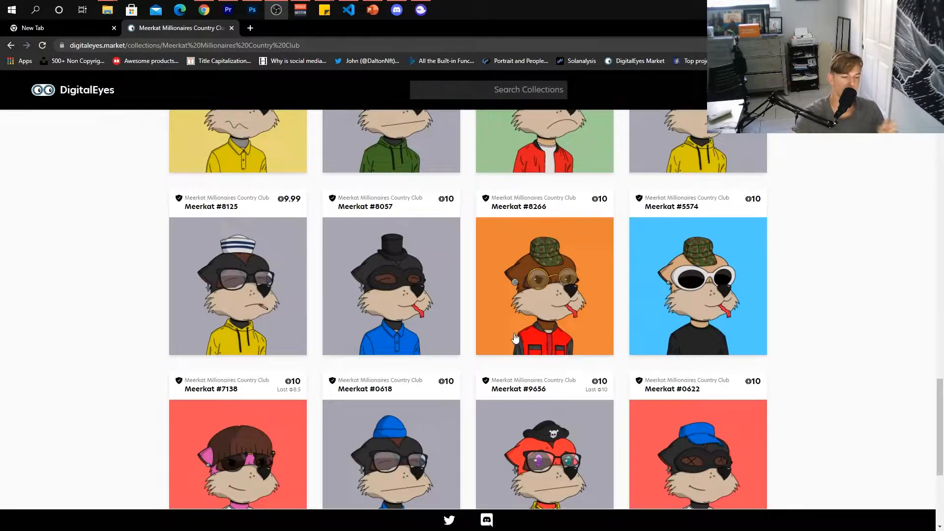
{"action": "scroll", "scroll_direction": "down", "scroll_amount": 3}
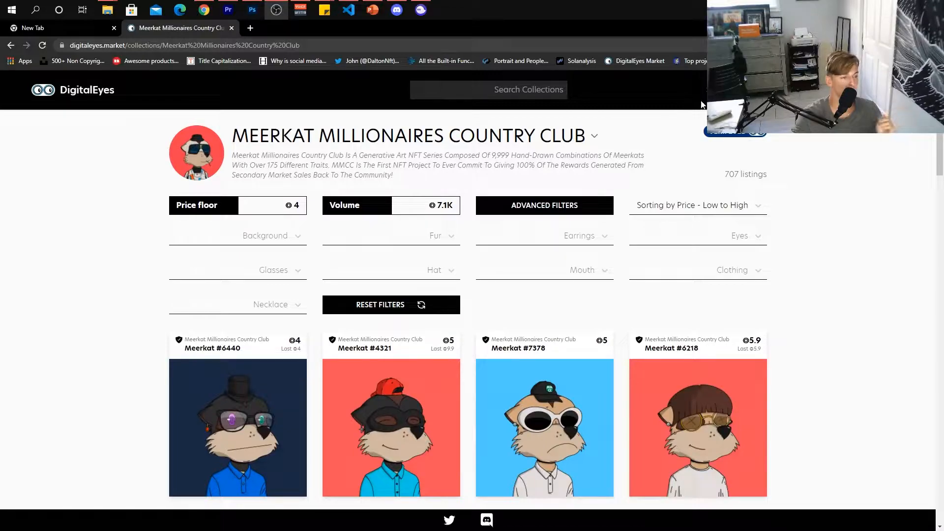
{"action": "left_click", "coordinate": [251, 27]}
{"action": "type", "text": "solanalysis.com"}
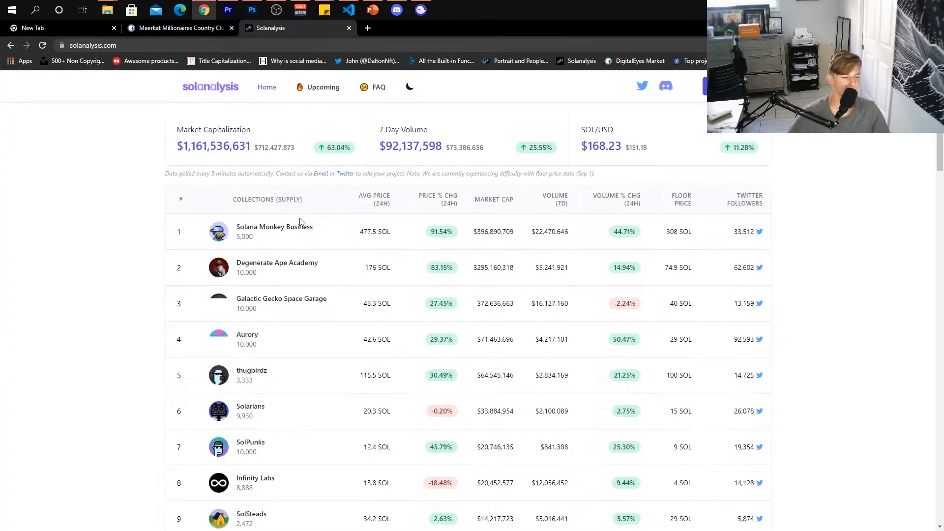
{"action": "mouse_move", "coordinate": [415, 230]}
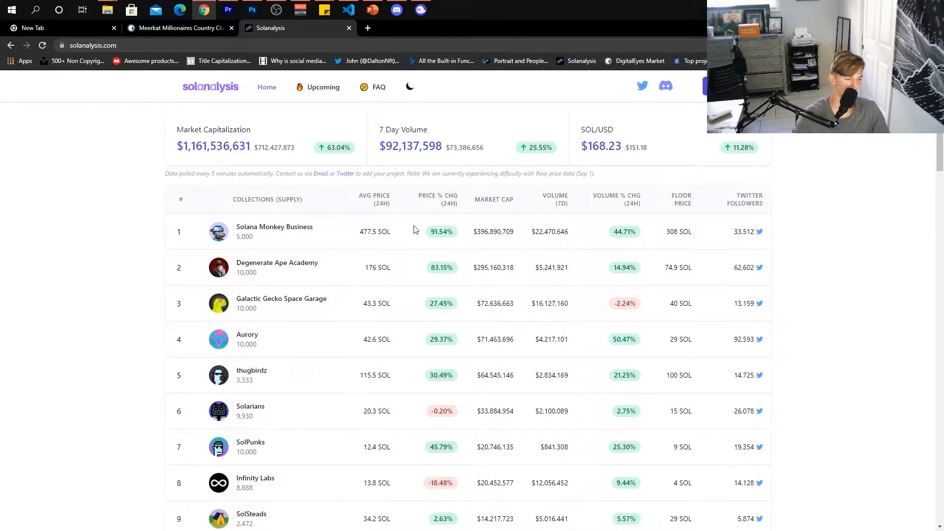
{"action": "mouse_move", "coordinate": [320, 221]}
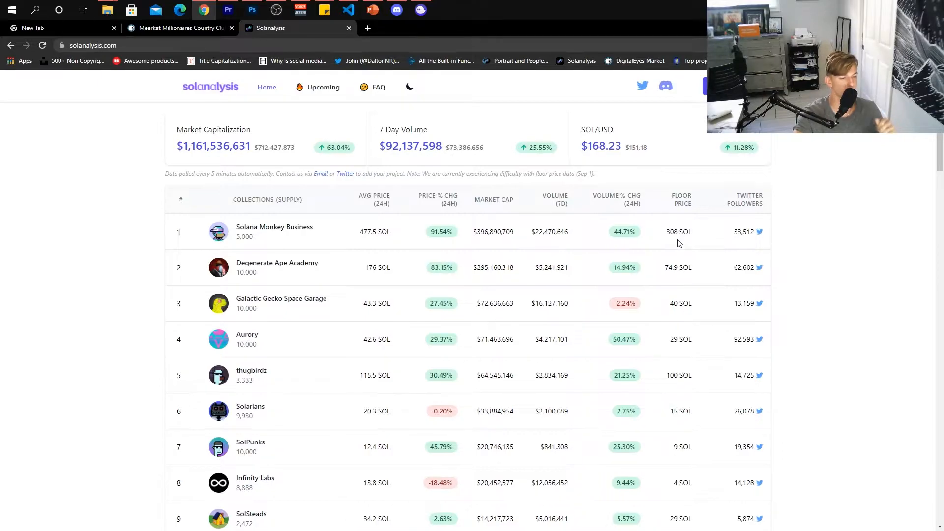
{"action": "mouse_move", "coordinate": [697, 240]}
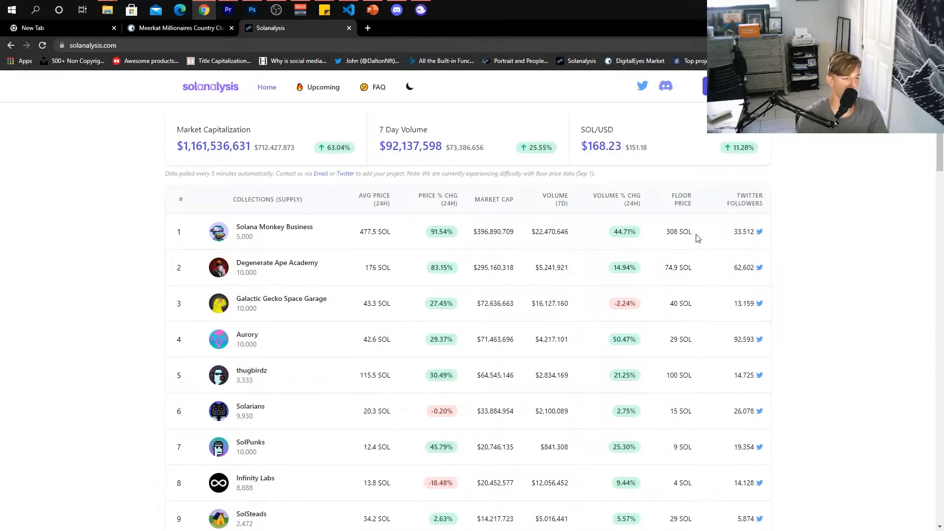
{"action": "mouse_move", "coordinate": [494, 242]}
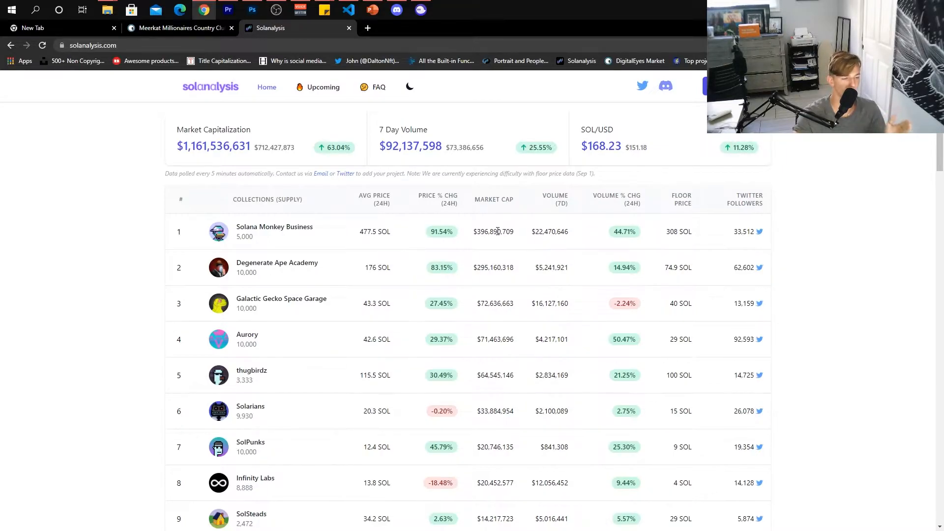
{"action": "mouse_move", "coordinate": [178, 277]}
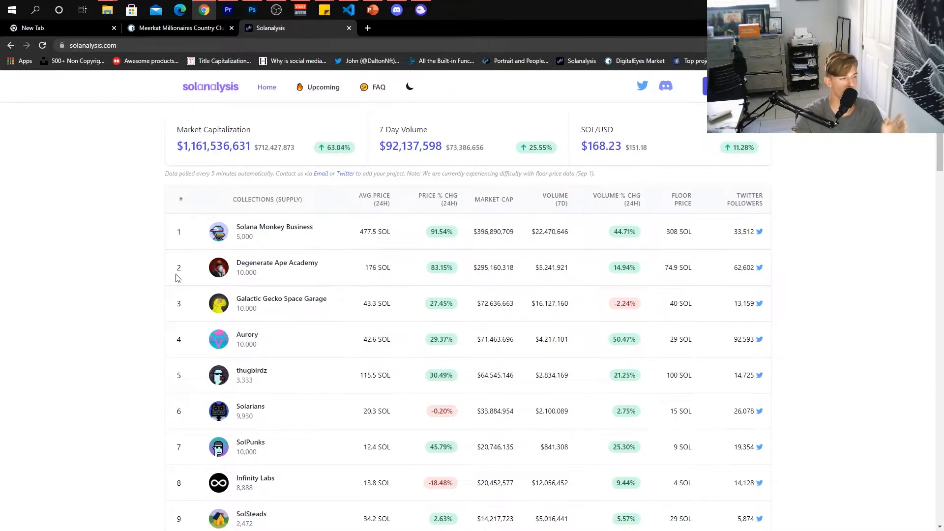
Step: Select the total Market Capitalization figure shown above the collections table
{"action": "double_click", "coordinate": [213, 147]}
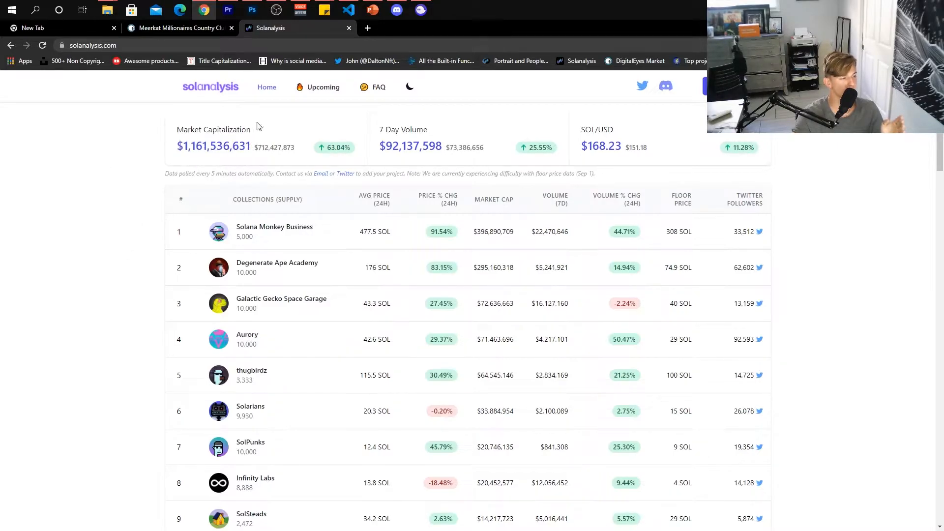
{"action": "double_click", "coordinate": [214, 147]}
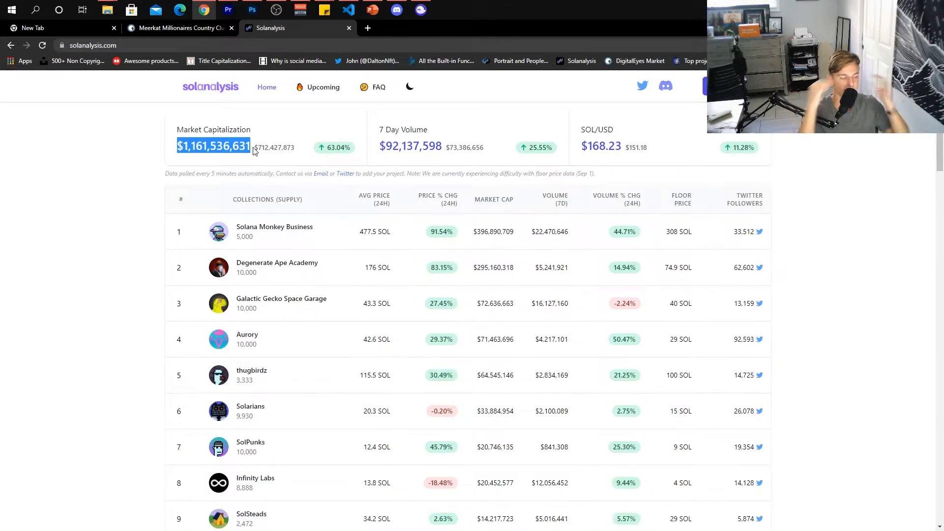
{"action": "mouse_move", "coordinate": [454, 417]}
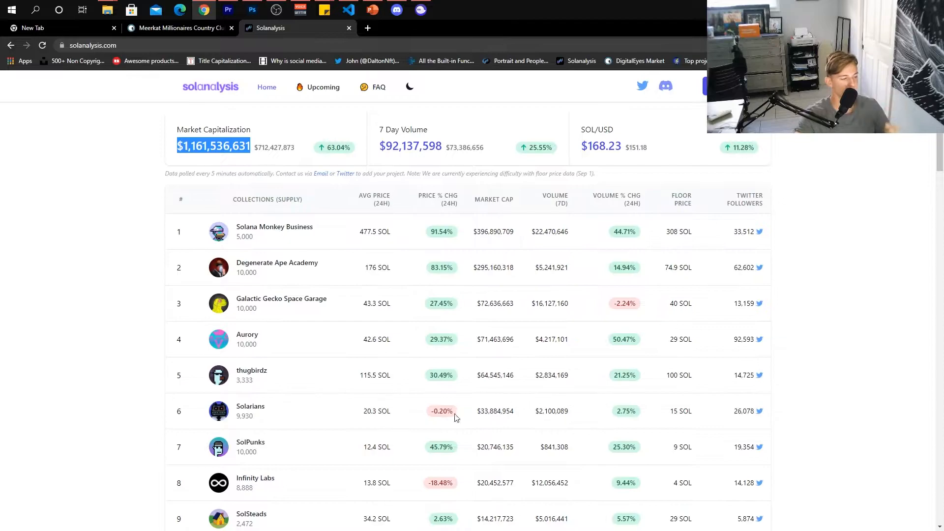
Step: Scroll the rankings to collections 7 through 18 and select Stylish Studs' average price value
{"action": "scroll", "scroll_direction": "down", "scroll_amount": 3}
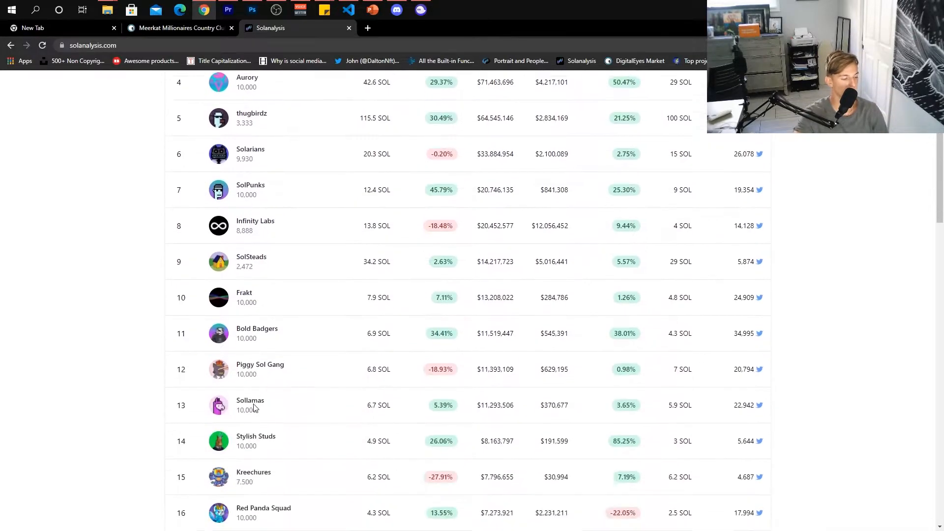
{"action": "scroll", "scroll_direction": "down", "scroll_amount": 3}
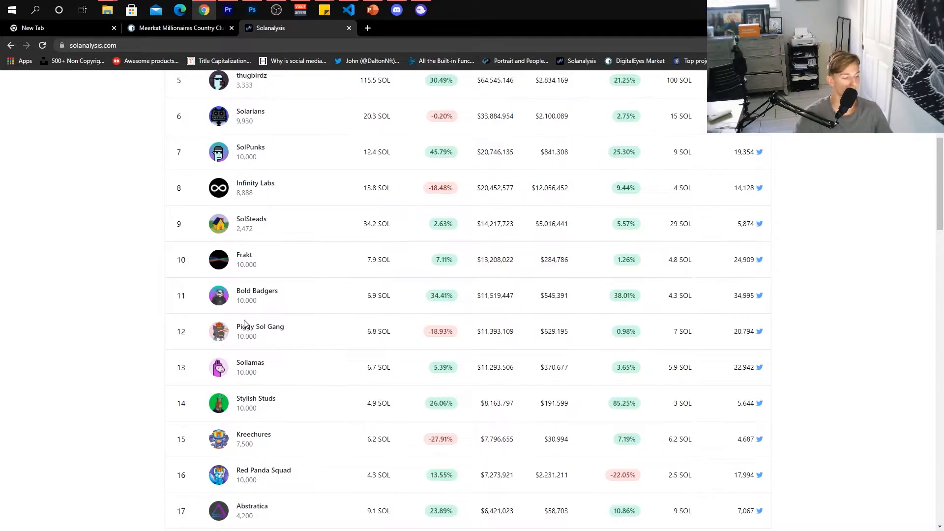
{"action": "mouse_move", "coordinate": [255, 402]}
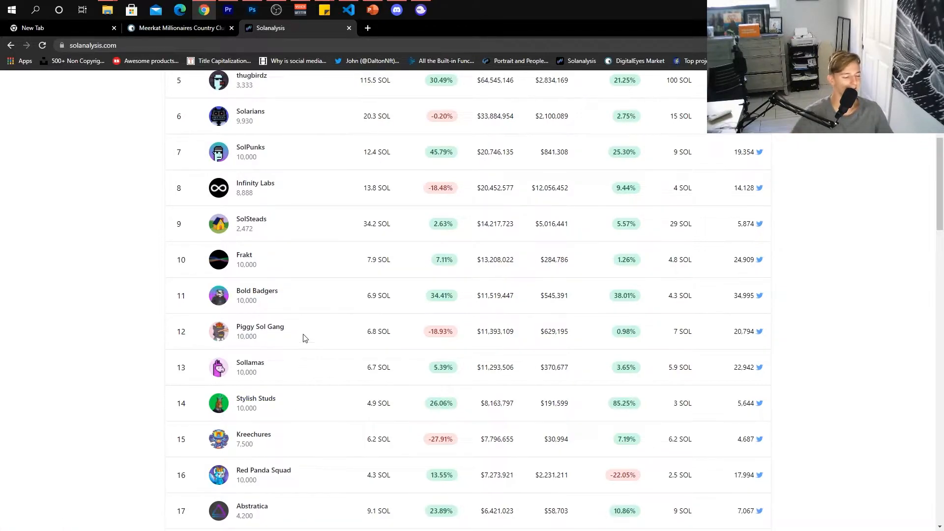
{"action": "mouse_move", "coordinate": [451, 364]}
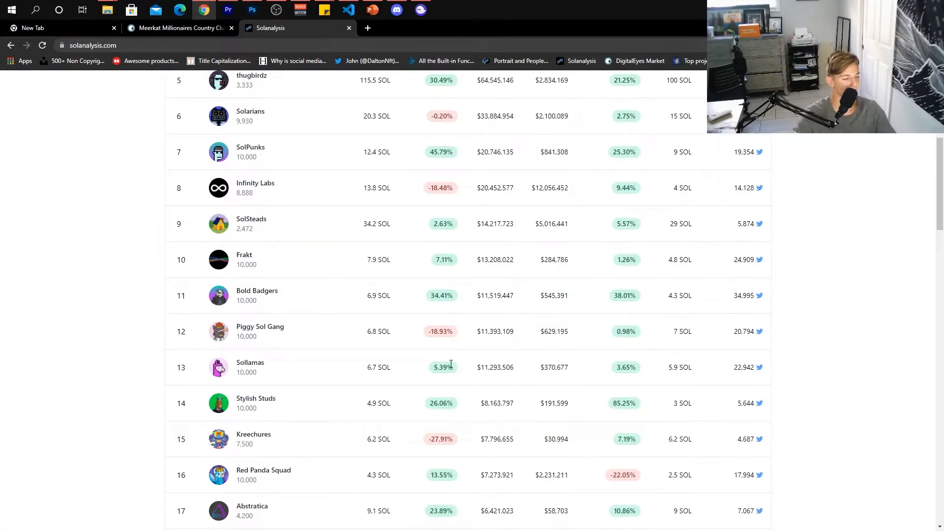
{"action": "scroll", "scroll_direction": "down", "scroll_amount": 3}
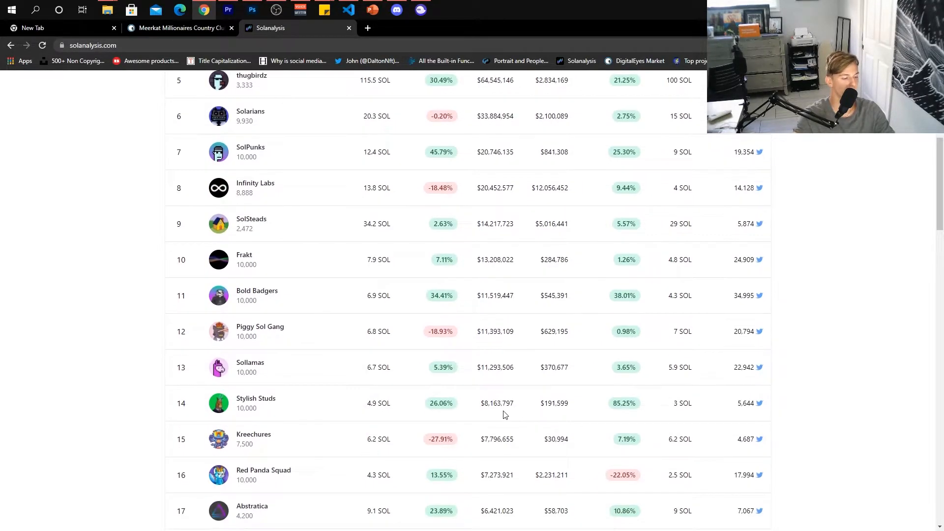
{"action": "mouse_move", "coordinate": [212, 395]}
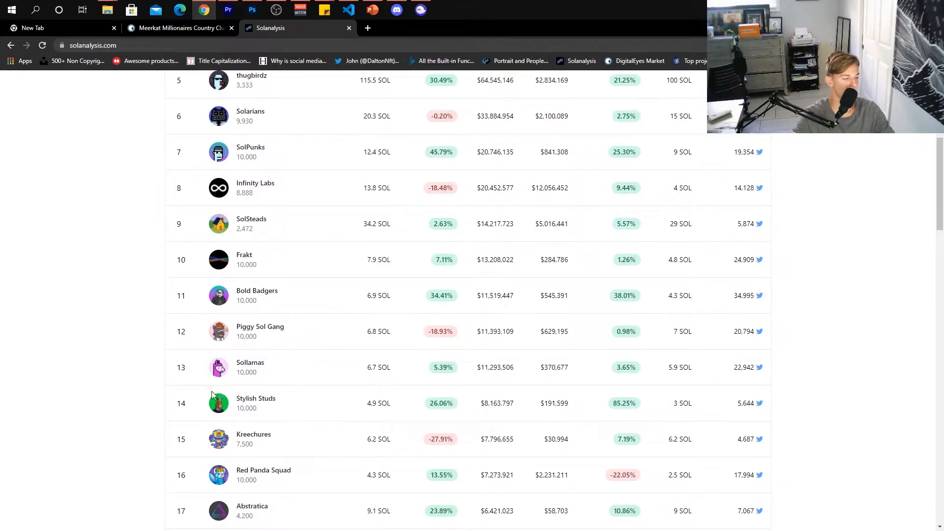
{"action": "double_click", "coordinate": [378, 403]}
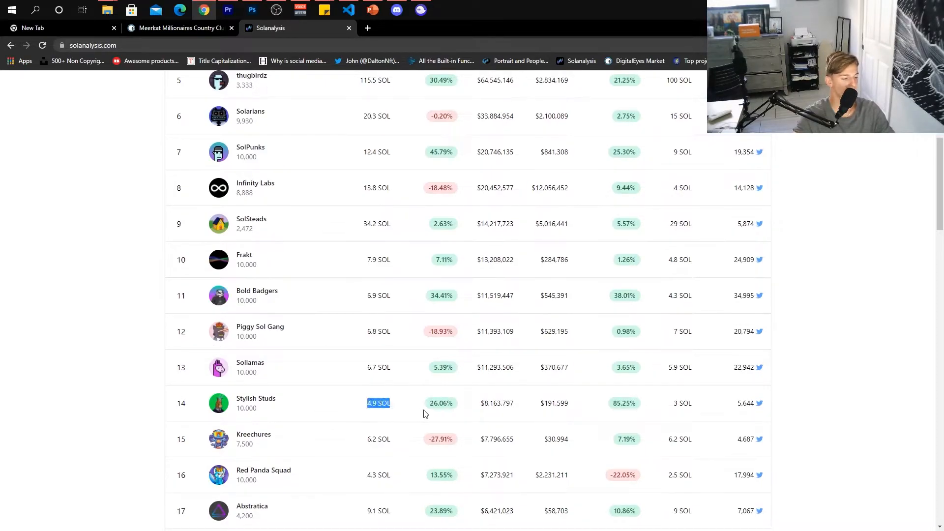
{"action": "scroll", "scroll_direction": "down", "scroll_amount": 3}
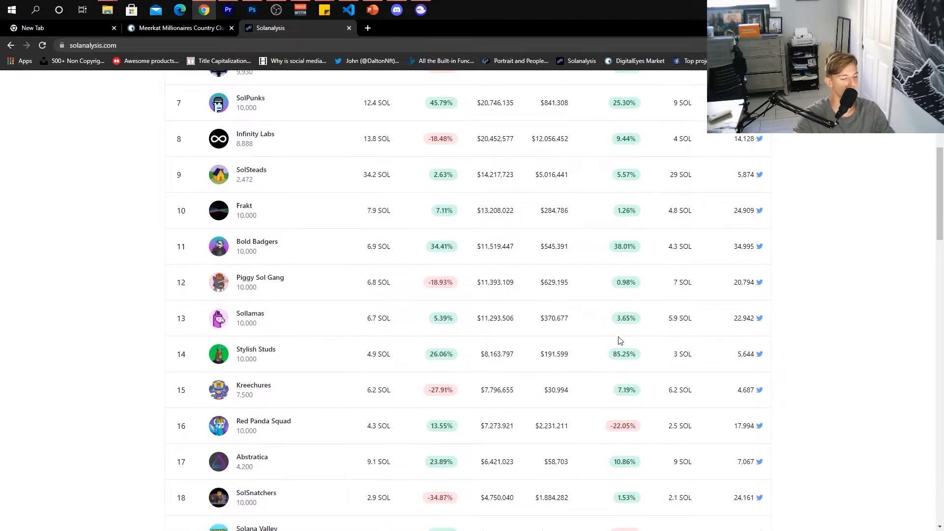
{"action": "mouse_move", "coordinate": [275, 353]}
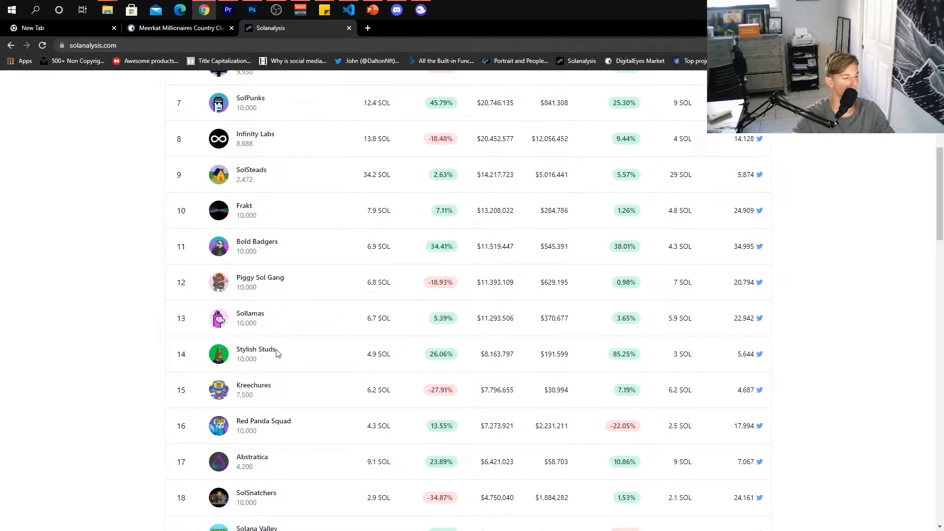
{"action": "scroll", "scroll_direction": "up", "scroll_amount": 3}
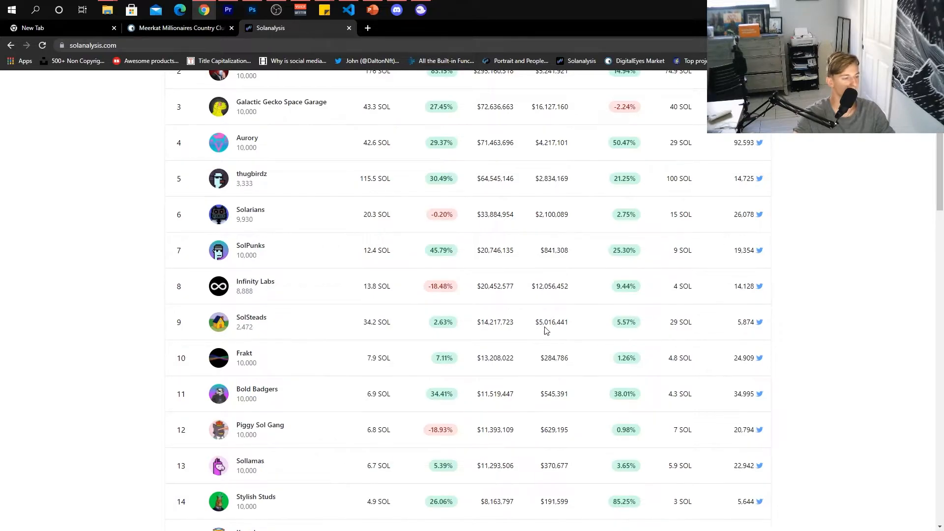
{"action": "double_click", "coordinate": [679, 322]}
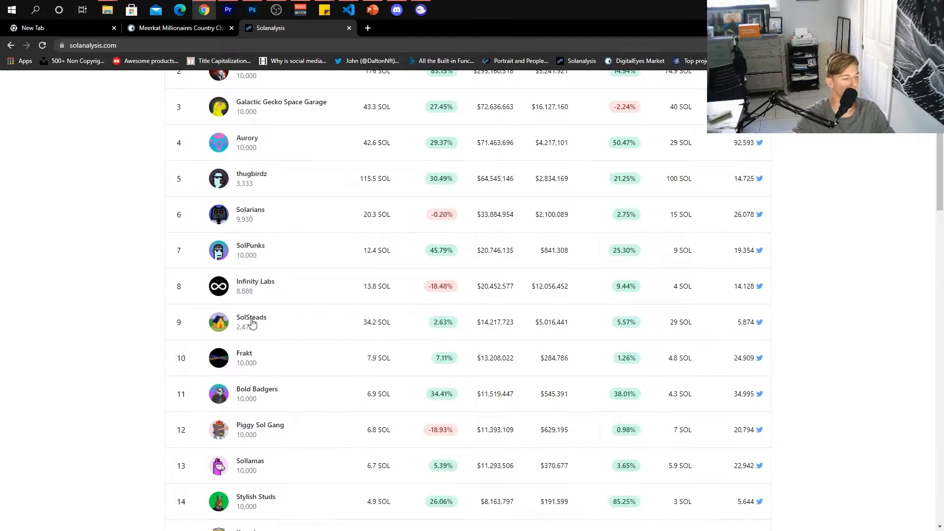
{"action": "mouse_move", "coordinate": [307, 283]}
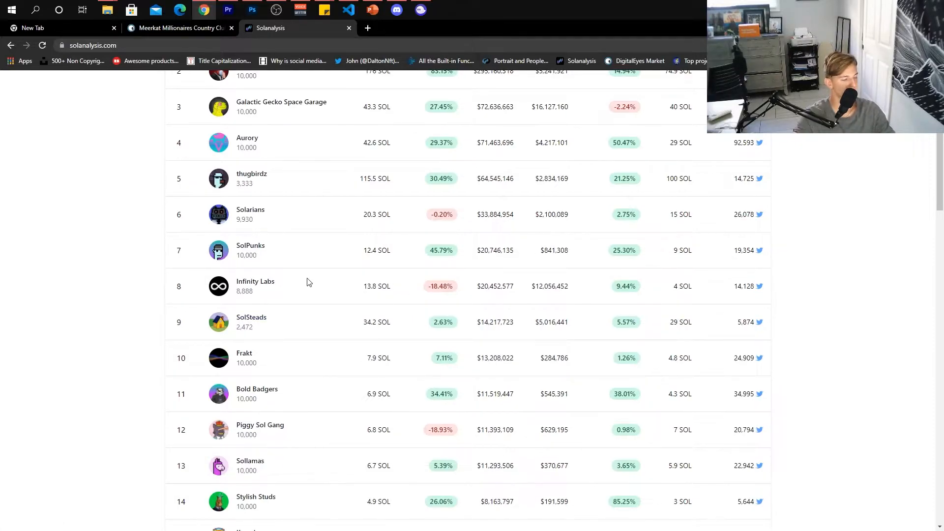
{"action": "mouse_move", "coordinate": [252, 332]}
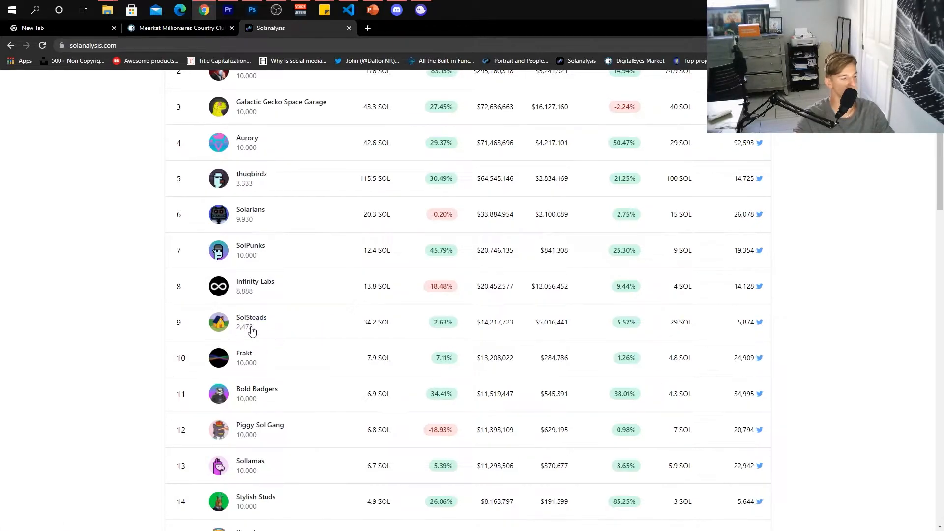
{"action": "mouse_move", "coordinate": [364, 333]}
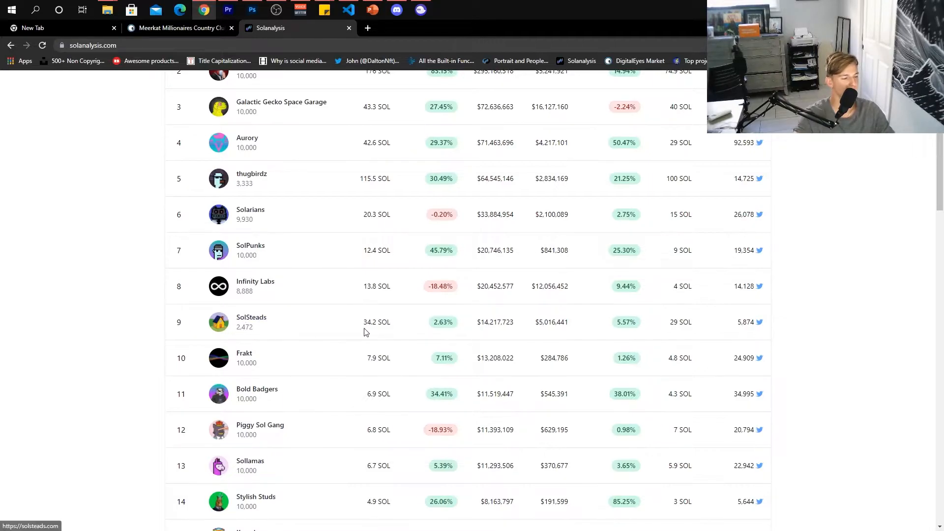
{"action": "mouse_move", "coordinate": [423, 326]}
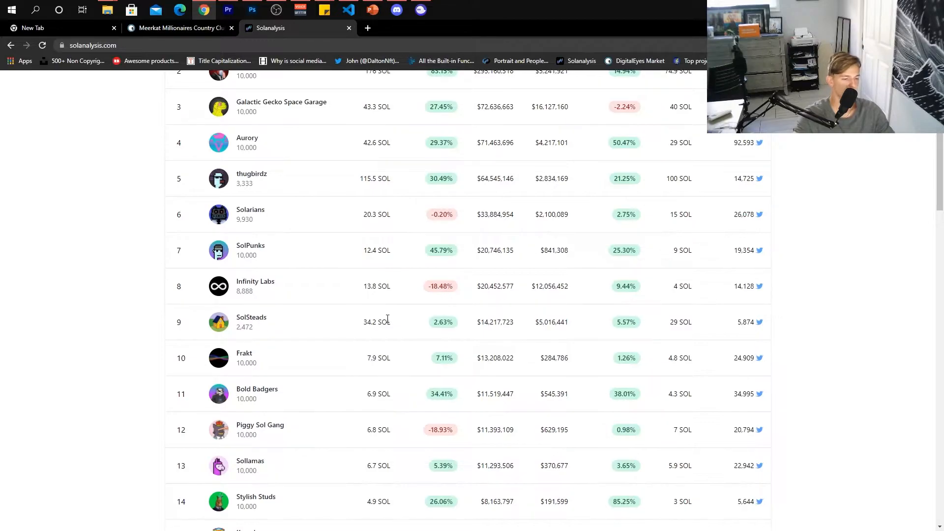
{"action": "mouse_move", "coordinate": [385, 342]}
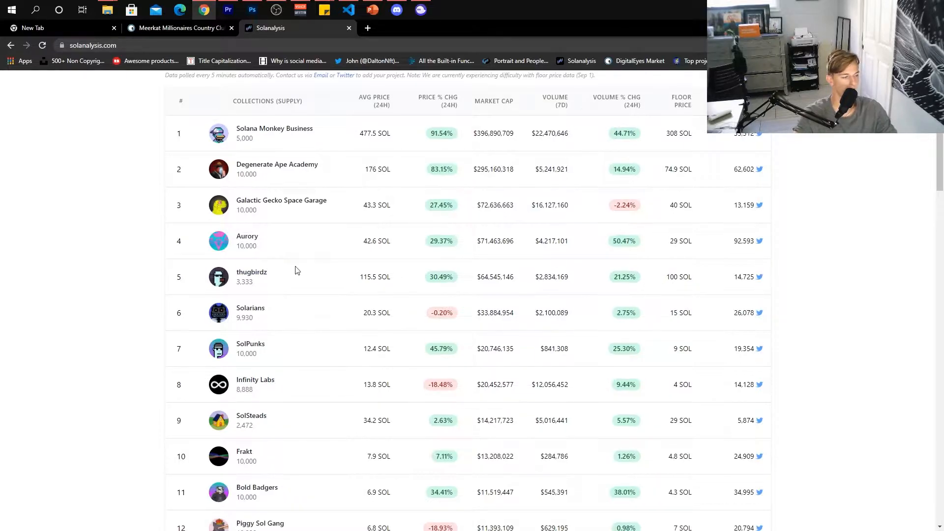
{"action": "mouse_move", "coordinate": [300, 265]}
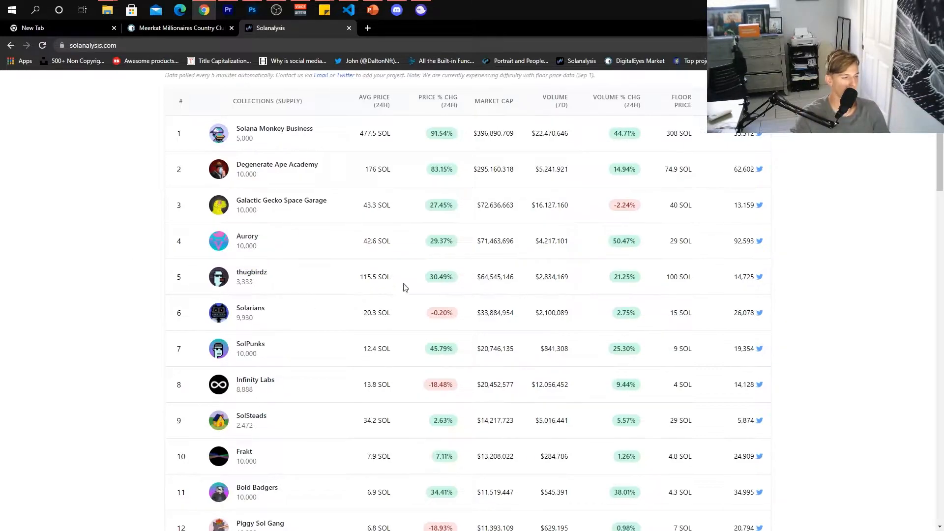
{"action": "mouse_move", "coordinate": [698, 282]}
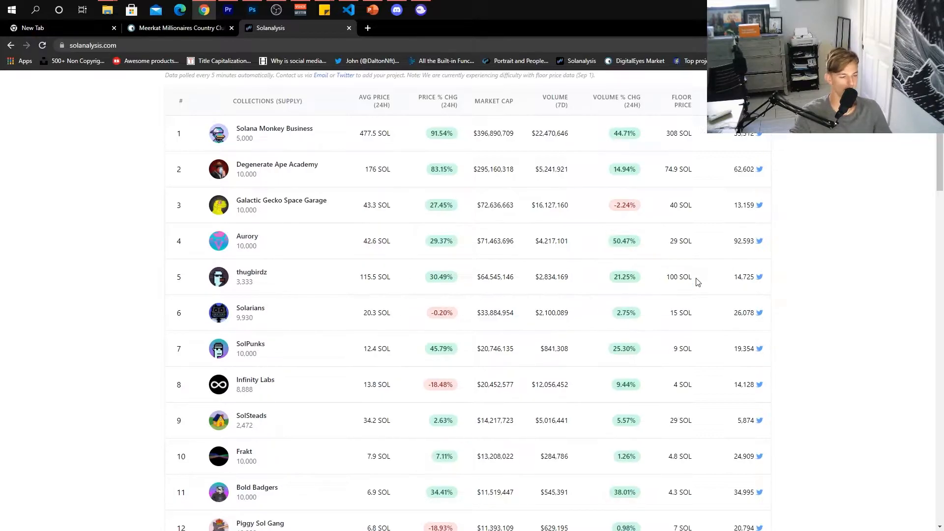
{"action": "mouse_move", "coordinate": [654, 272]}
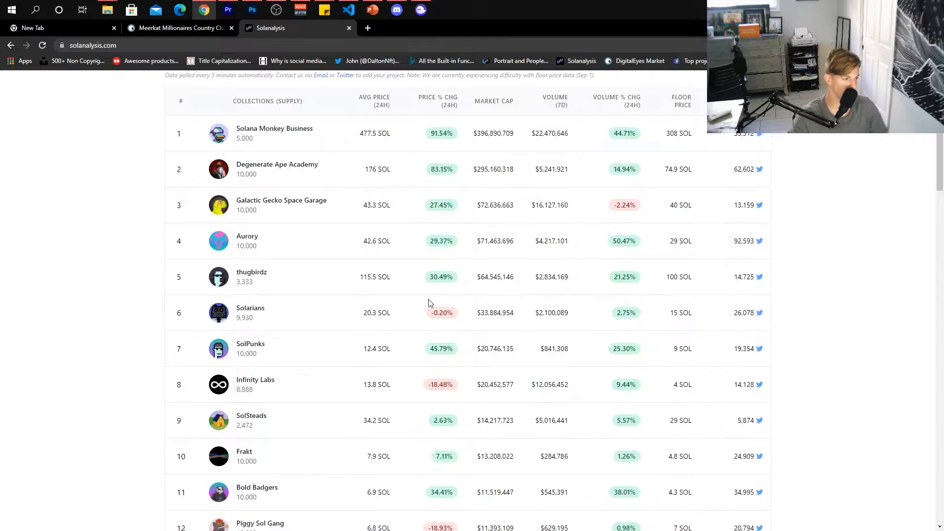
Step: Scroll the rankings to show collections 12 through 24, Piggy Sol Gang to Fancy Frenchies
{"action": "scroll", "scroll_direction": "down", "scroll_amount": 3}
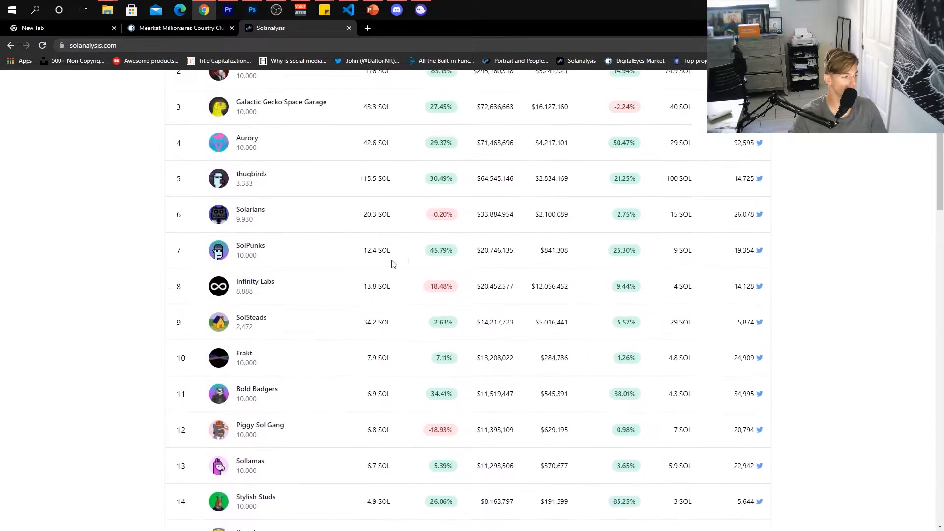
{"action": "scroll", "scroll_direction": "down", "scroll_amount": 3}
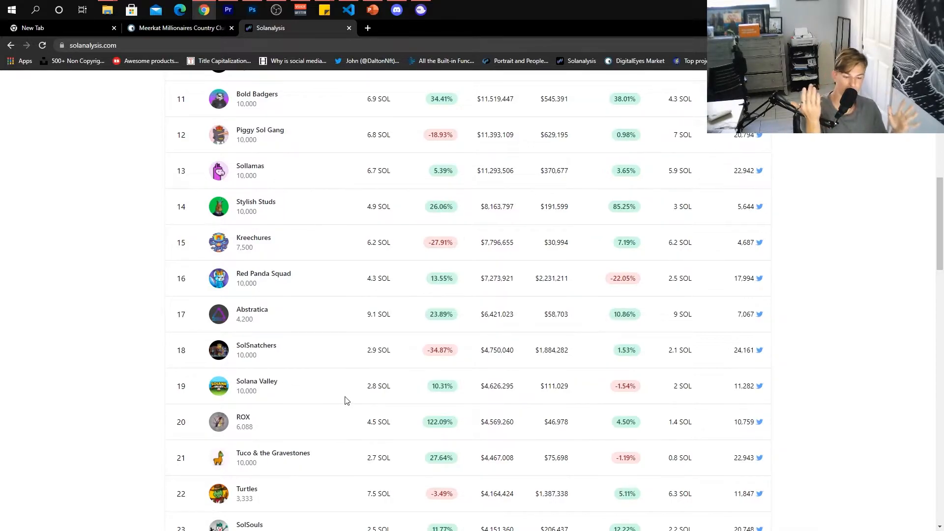
{"action": "scroll", "scroll_direction": "up", "scroll_amount": 3}
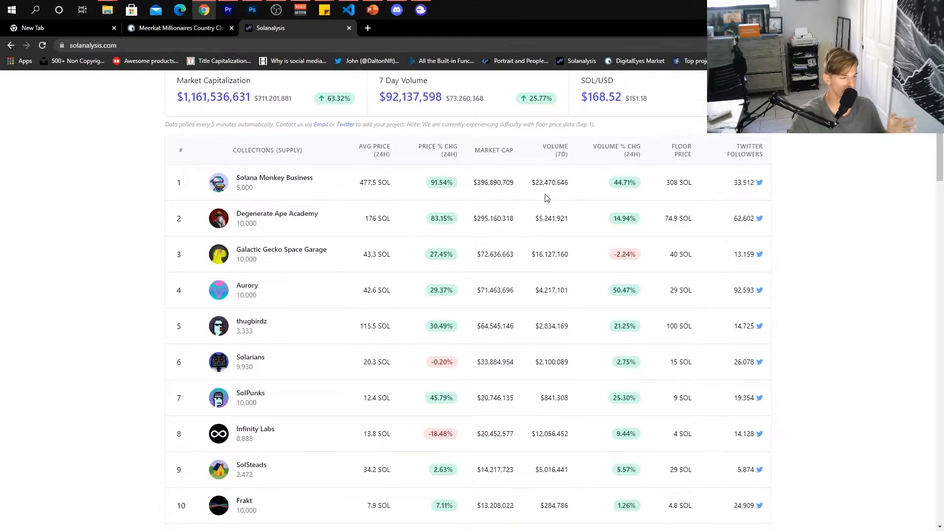
{"action": "scroll", "scroll_direction": "down", "scroll_amount": 3}
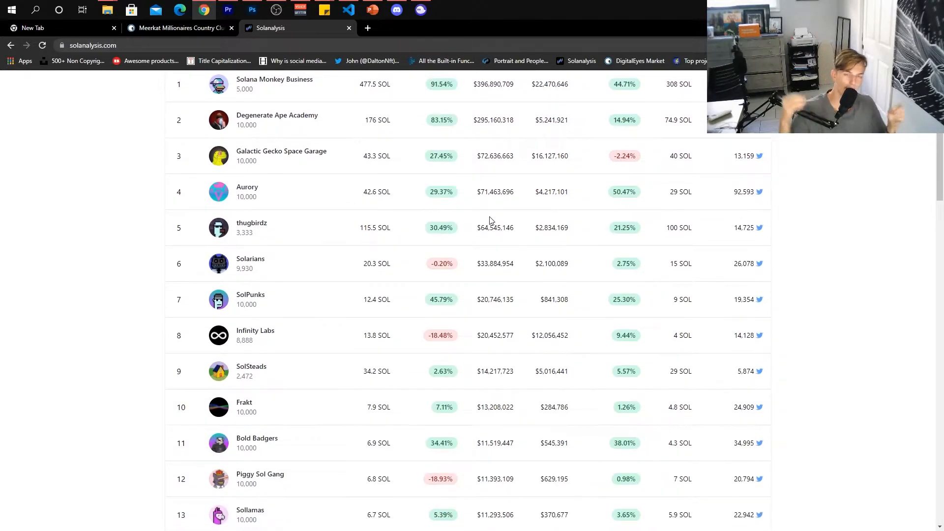
{"action": "scroll", "scroll_direction": "down", "scroll_amount": 3}
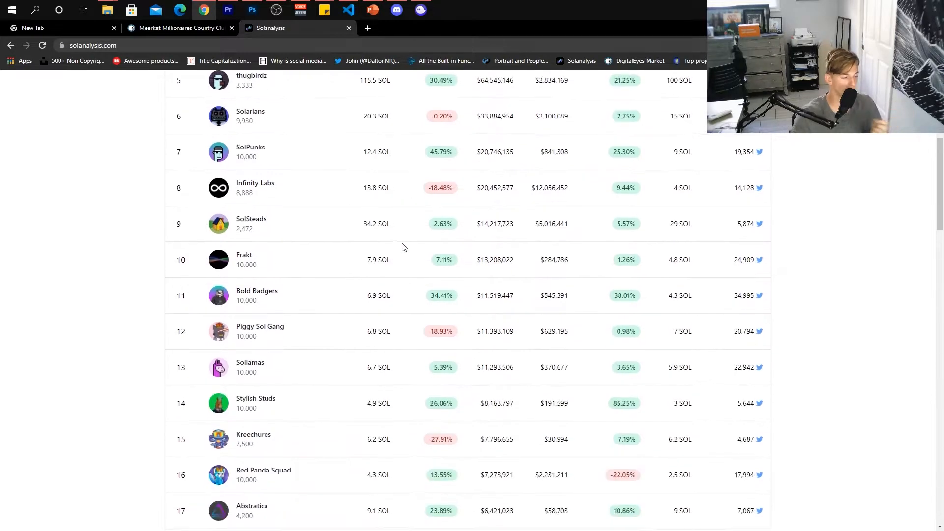
{"action": "scroll", "scroll_direction": "down", "scroll_amount": 3}
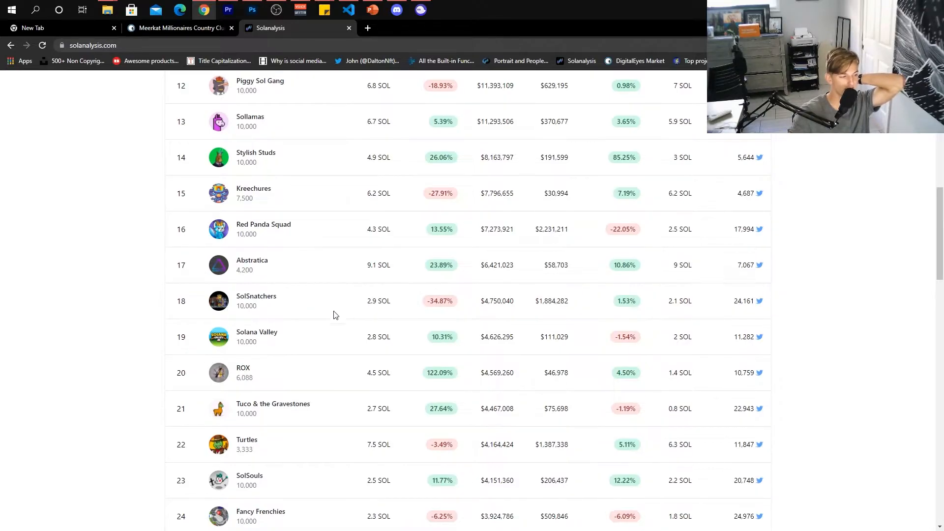
{"action": "mouse_move", "coordinate": [289, 336]}
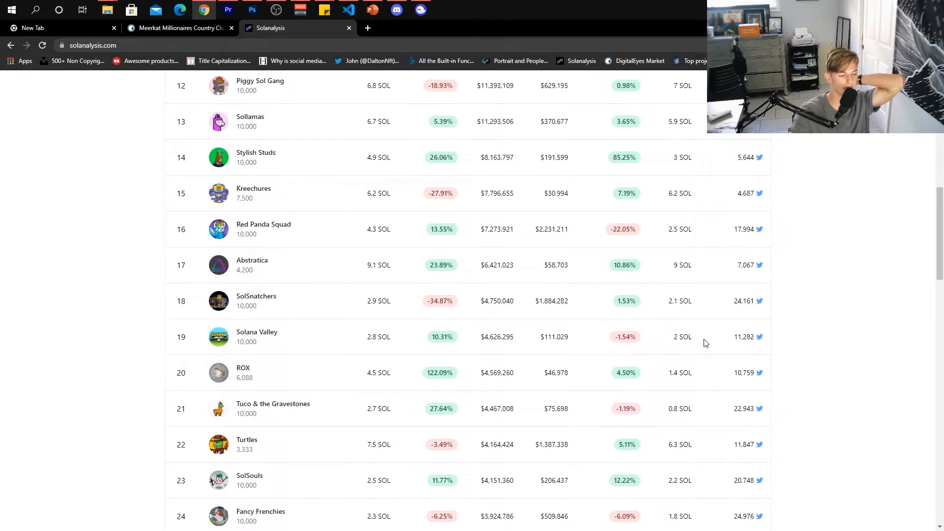
{"action": "mouse_move", "coordinate": [697, 308]}
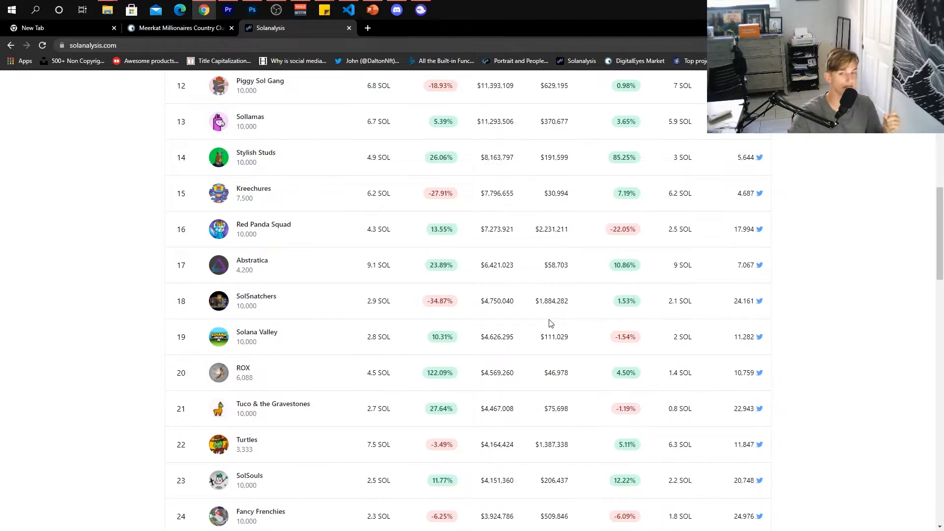
{"action": "mouse_move", "coordinate": [3, 392]}
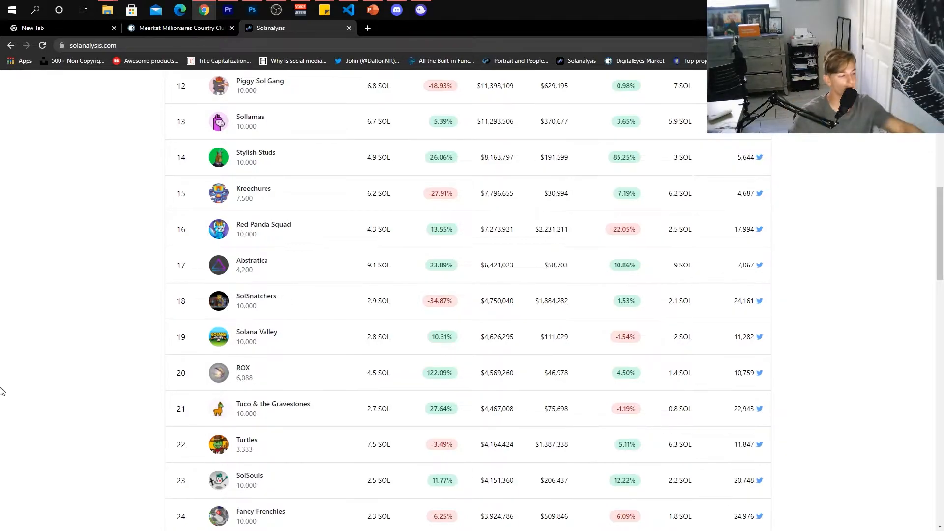
{"action": "mouse_move", "coordinate": [295, 330]}
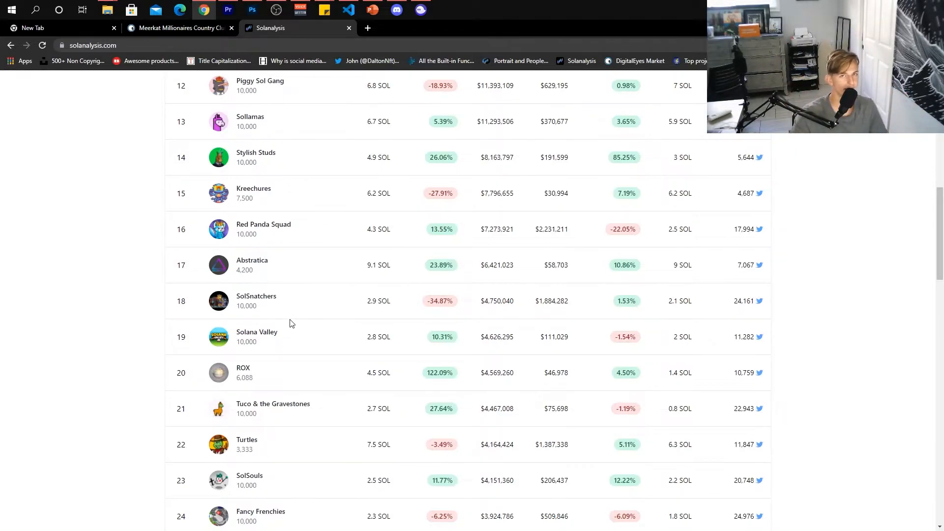
Step: Scroll the rankings to collections 20 through 32, ROX to Trippy Bunny Tribe
{"action": "scroll", "scroll_direction": "down", "scroll_amount": 3}
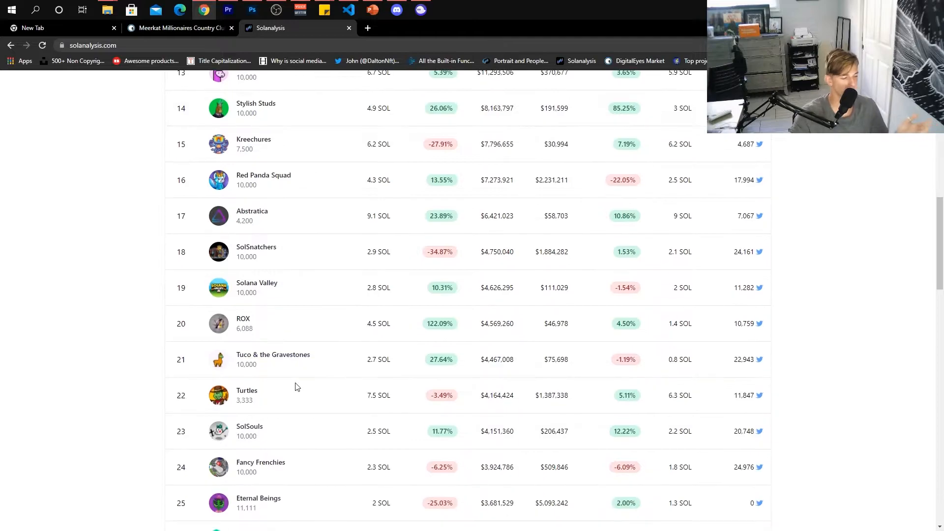
{"action": "mouse_move", "coordinate": [289, 331]}
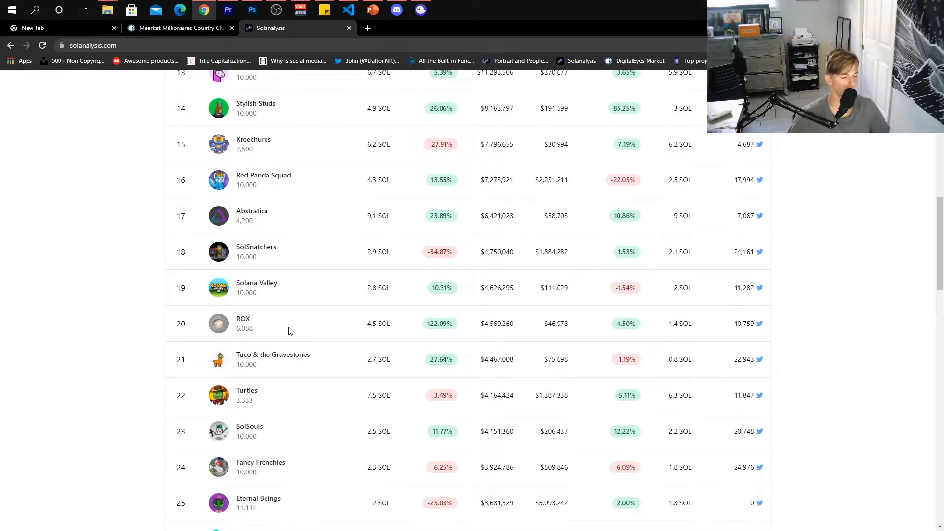
{"action": "scroll", "scroll_direction": "down", "scroll_amount": 3}
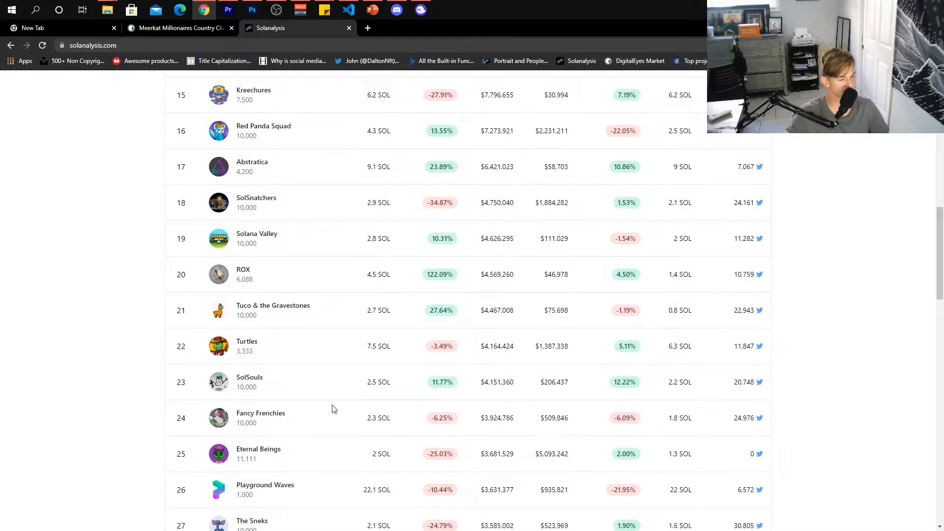
{"action": "mouse_move", "coordinate": [358, 384]}
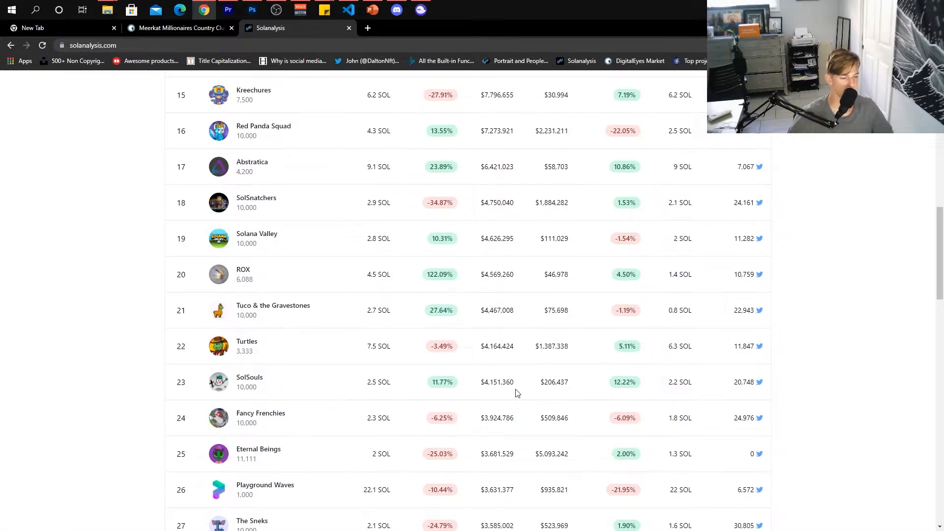
{"action": "mouse_move", "coordinate": [376, 363]}
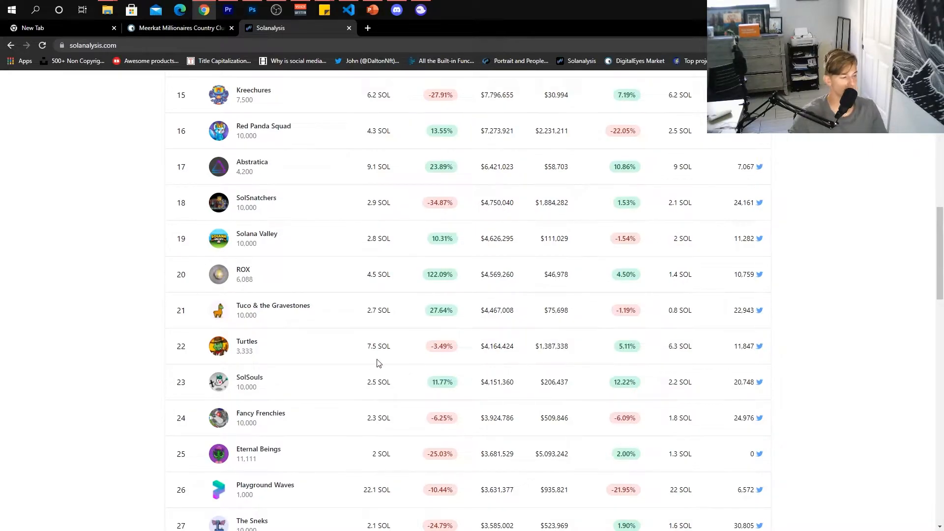
{"action": "scroll", "scroll_direction": "down", "scroll_amount": 3}
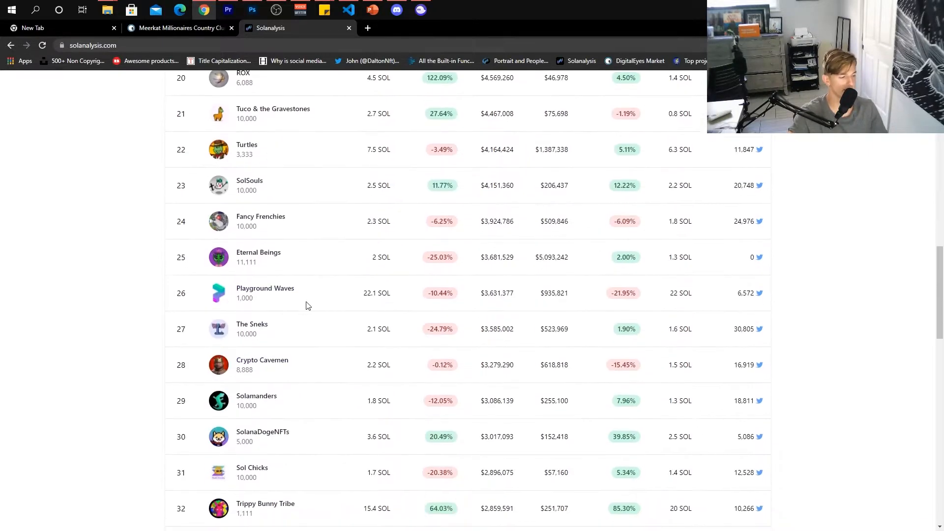
{"action": "scroll", "scroll_direction": "up", "scroll_amount": 3}
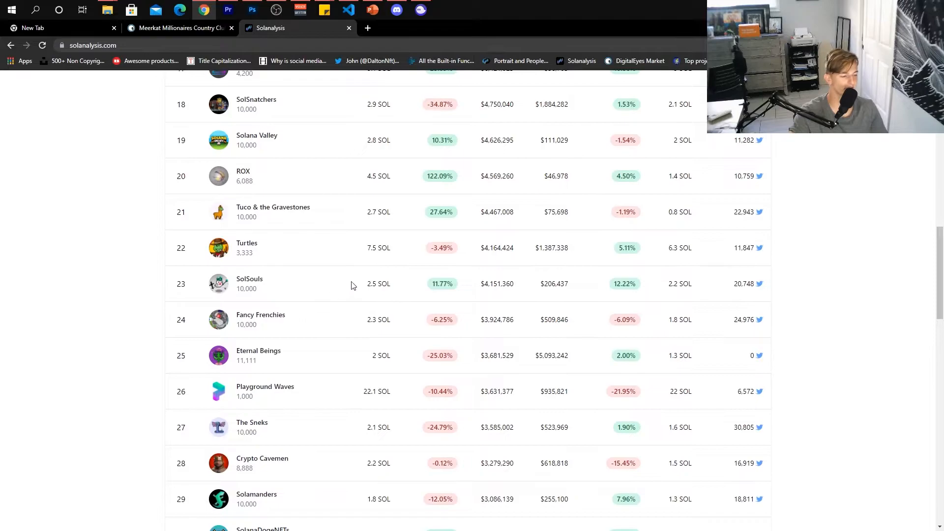
{"action": "mouse_move", "coordinate": [477, 261]}
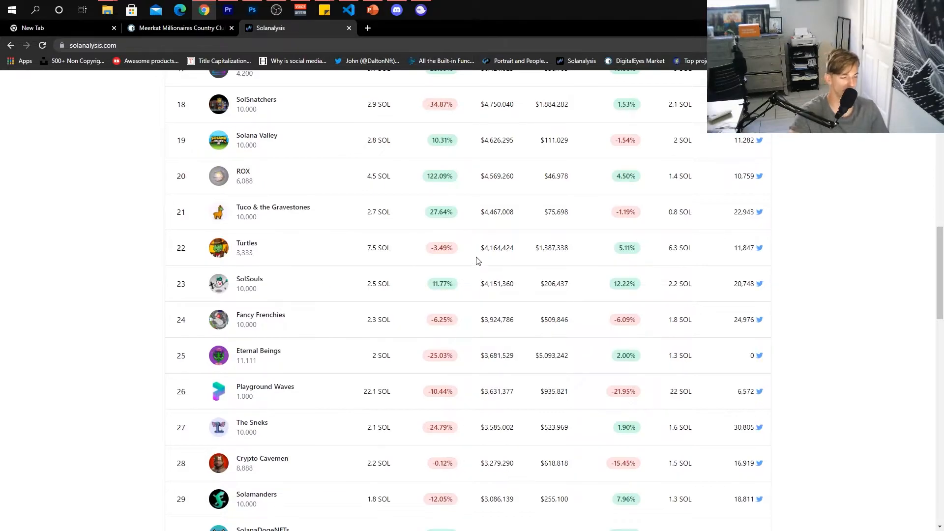
{"action": "mouse_move", "coordinate": [488, 312]}
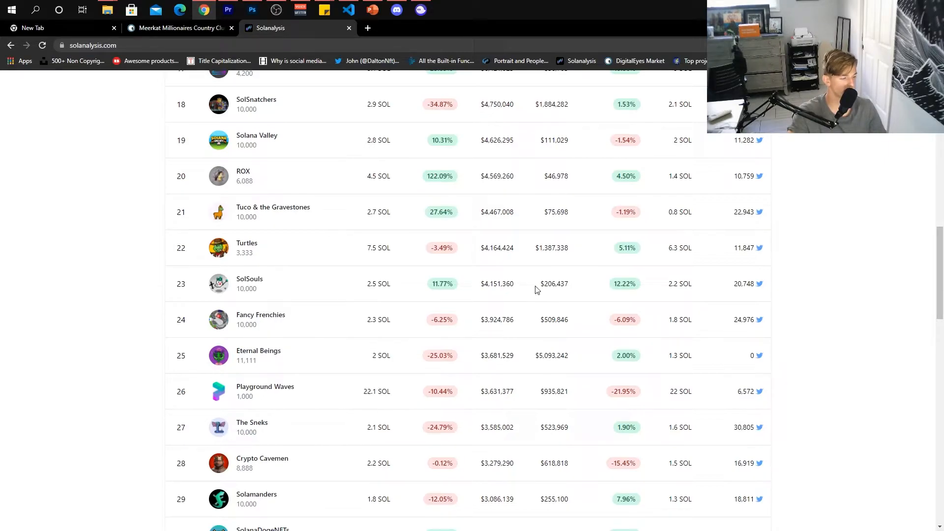
{"action": "scroll", "scroll_direction": "down", "scroll_amount": 3}
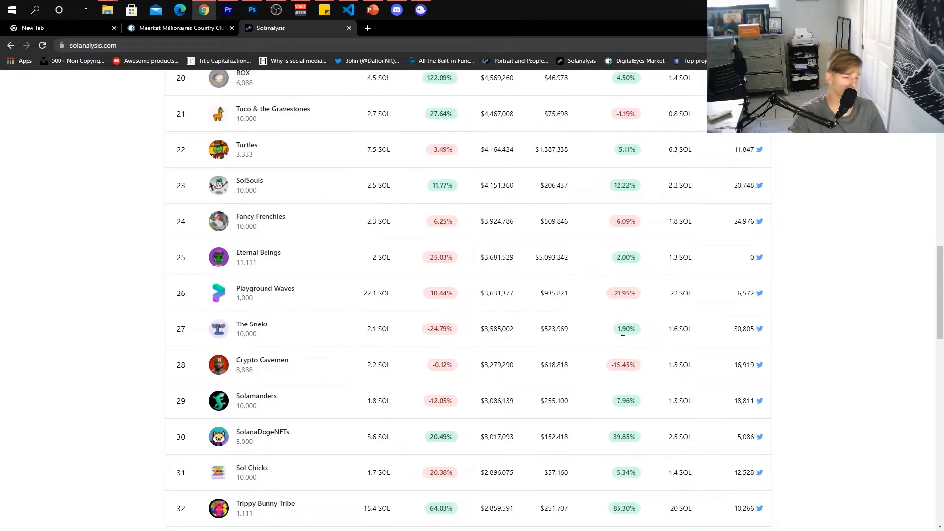
{"action": "mouse_move", "coordinate": [662, 333]}
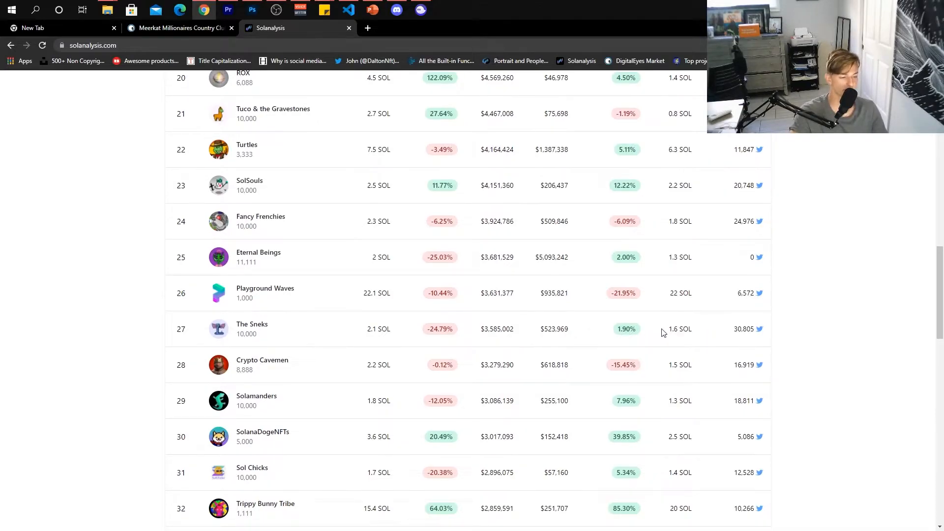
Step: Select The Sneks' 1.6 SOL floor price in the rankings table
{"action": "double_click", "coordinate": [680, 329]}
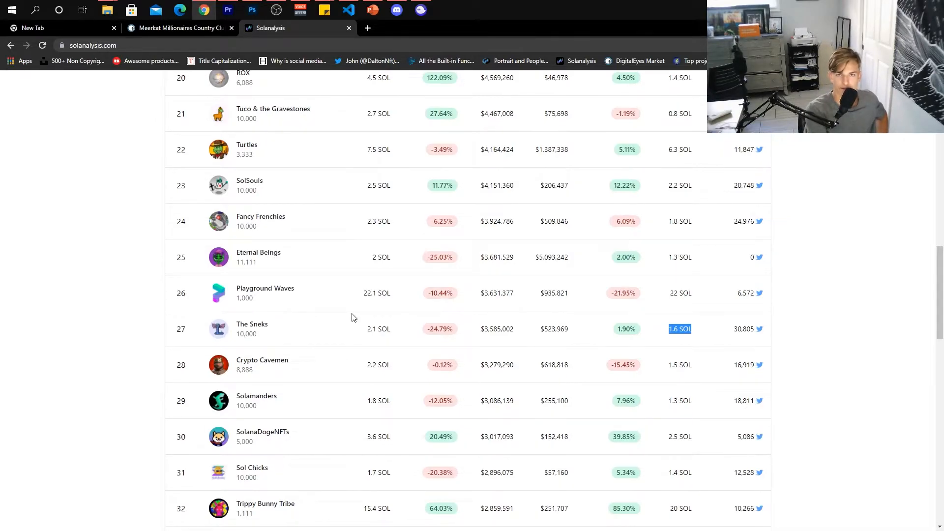
{"action": "mouse_move", "coordinate": [237, 275]}
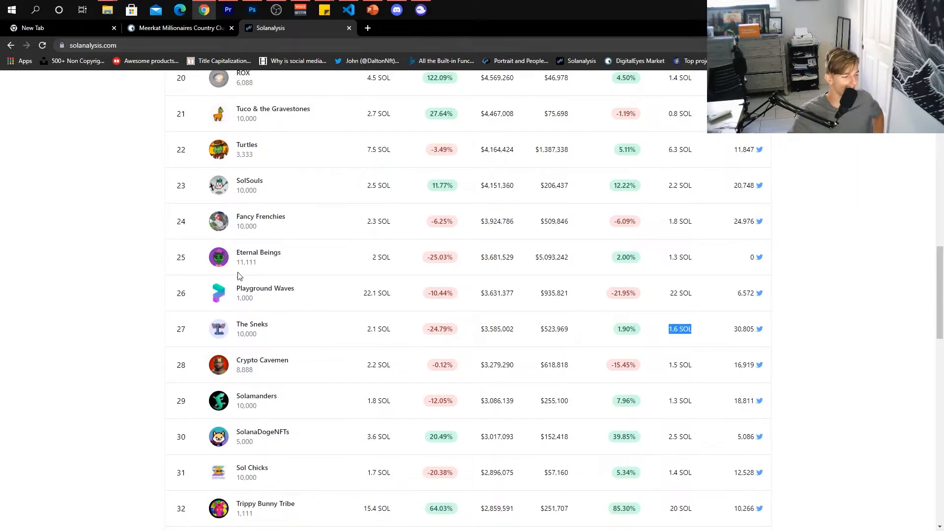
{"action": "mouse_move", "coordinate": [292, 339]}
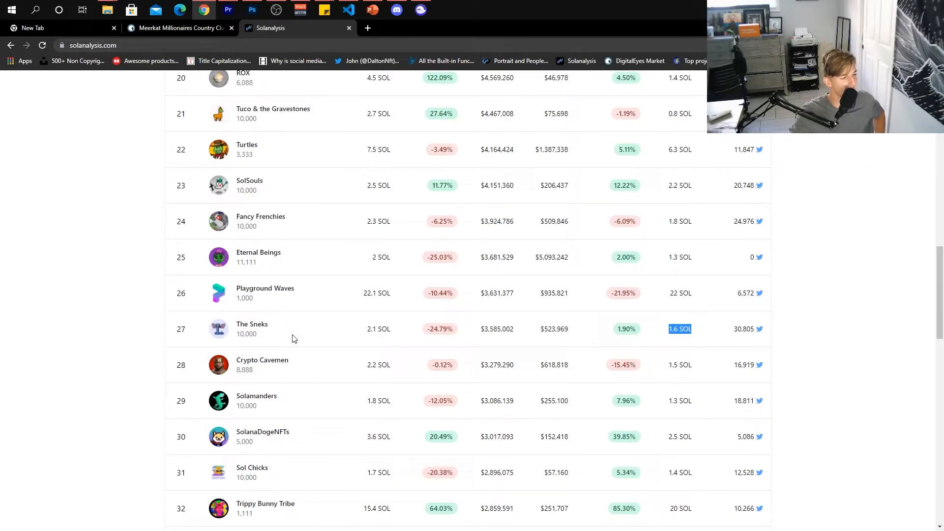
{"action": "mouse_move", "coordinate": [695, 334]}
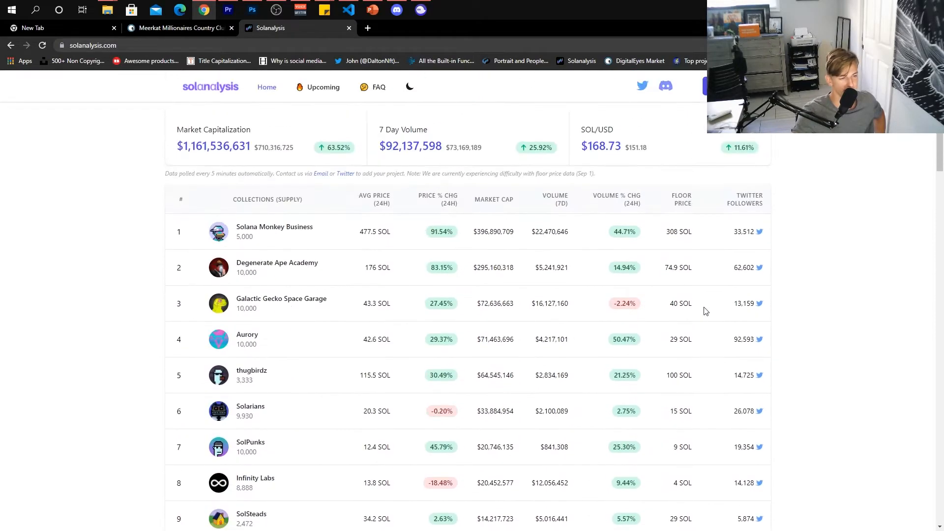
Step: Scroll to the bottom of the rankings, ending at 57th-ranked Pixel Dudes
{"action": "scroll", "scroll_direction": "down", "scroll_amount": 3}
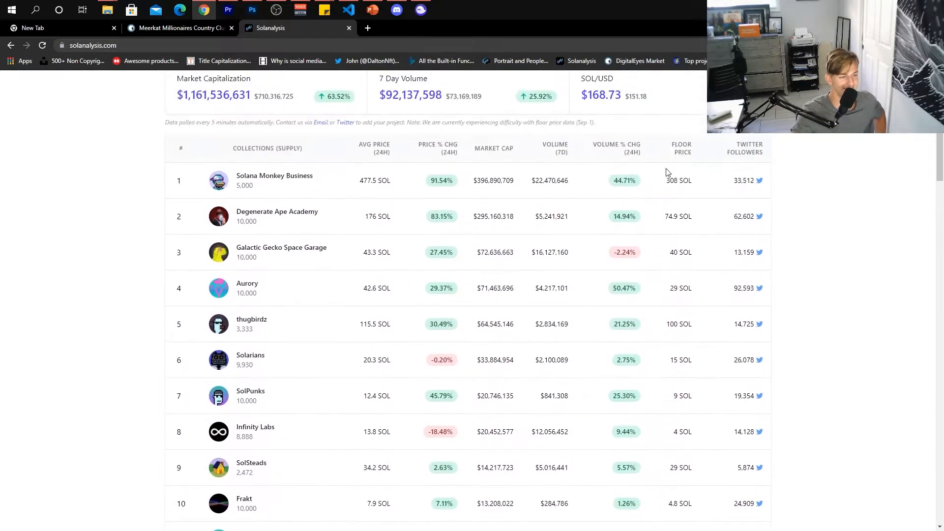
{"action": "scroll", "scroll_direction": "down", "scroll_amount": 3}
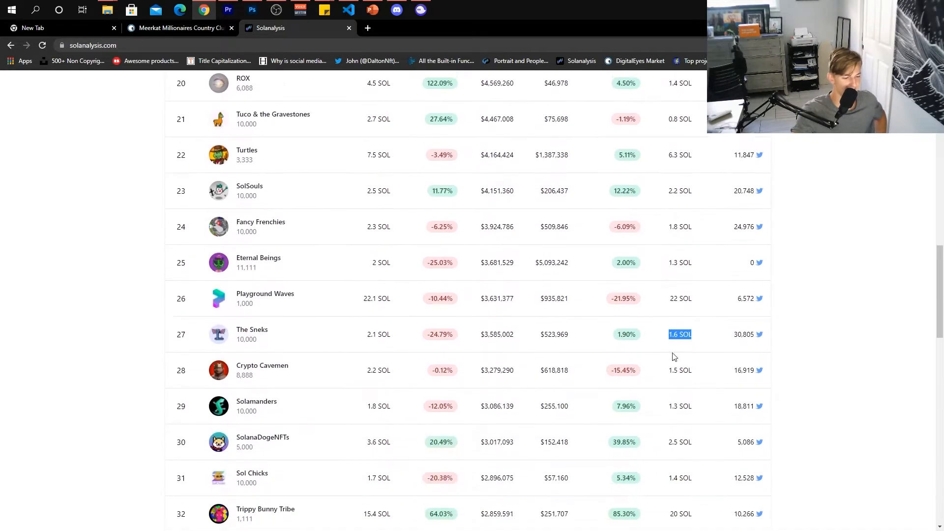
{"action": "scroll", "scroll_direction": "down", "scroll_amount": 3}
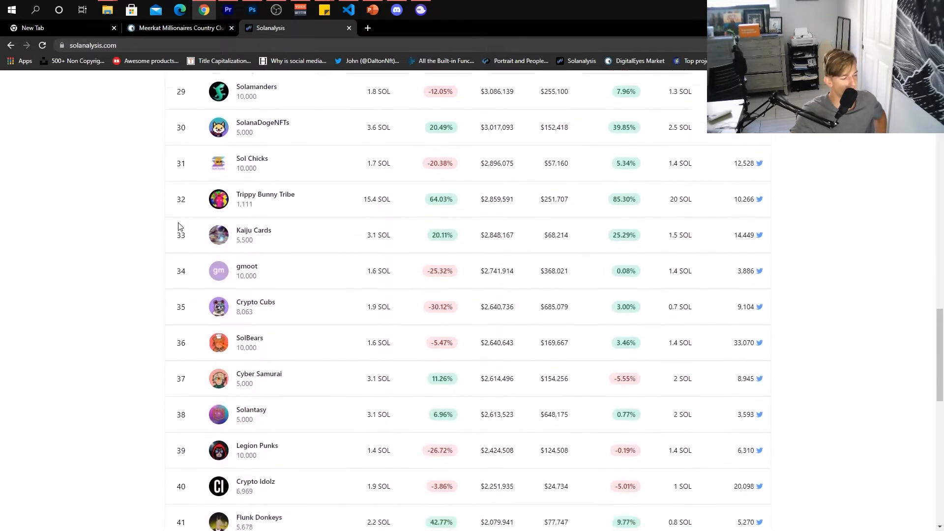
{"action": "scroll", "scroll_direction": "down", "scroll_amount": 3}
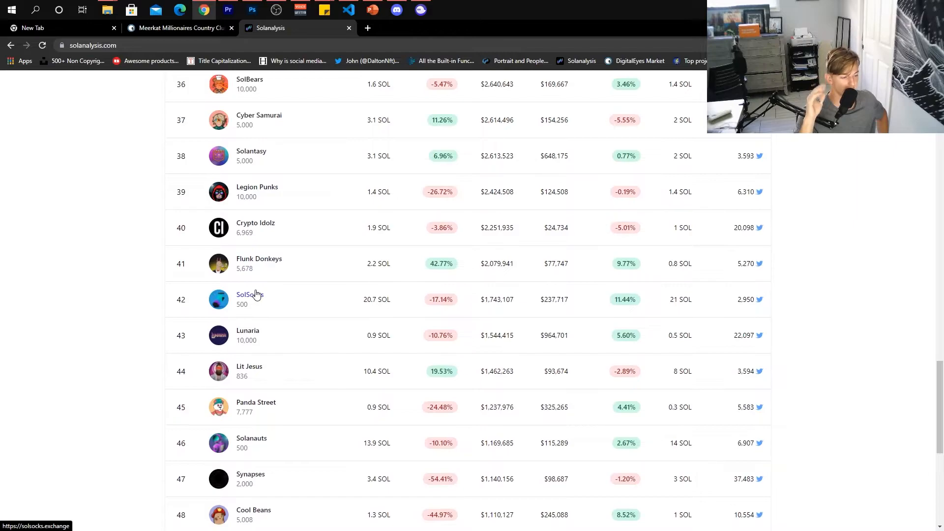
{"action": "scroll", "scroll_direction": "down", "scroll_amount": 3}
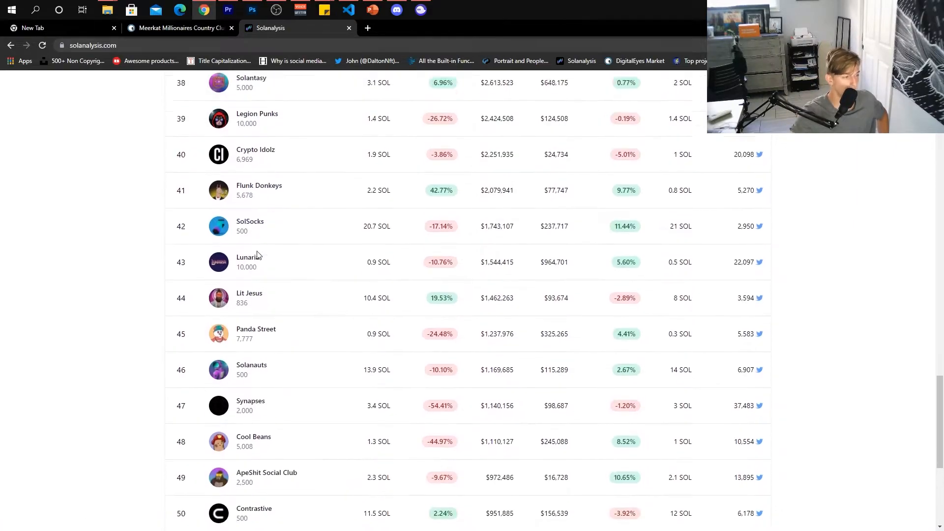
{"action": "scroll", "scroll_direction": "down", "scroll_amount": 3}
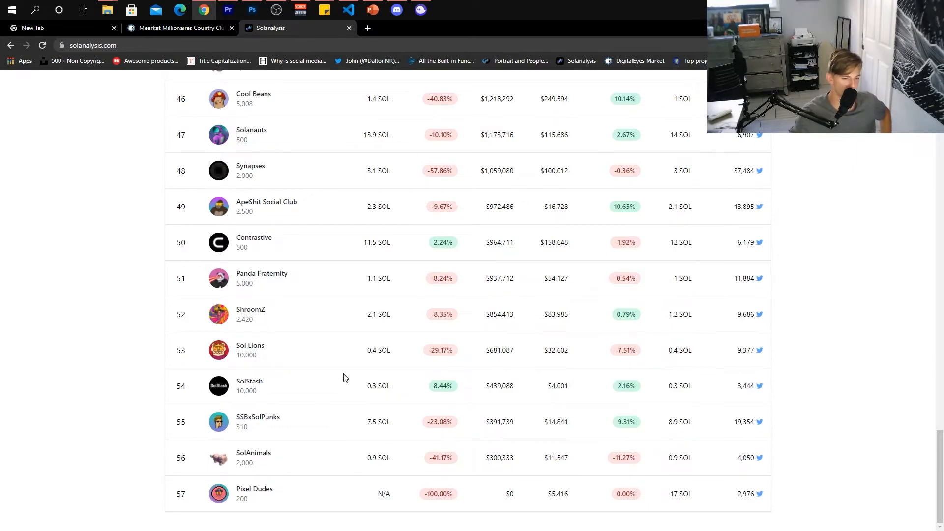
Step: Scroll back to the top where Solana Monkey Business ranks first under the market figures
{"action": "scroll", "scroll_direction": "up", "scroll_amount": 3}
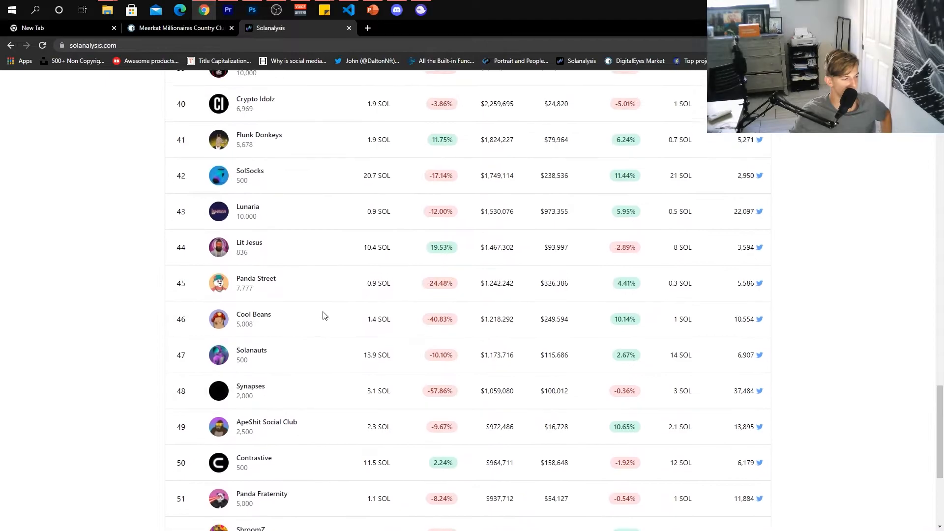
{"action": "scroll", "scroll_direction": "up", "scroll_amount": 3}
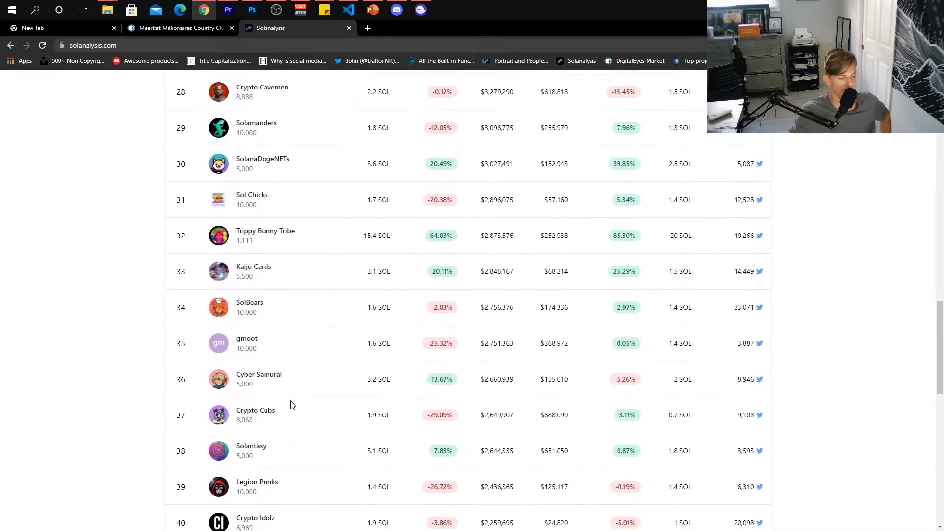
{"action": "scroll", "scroll_direction": "up", "scroll_amount": 3}
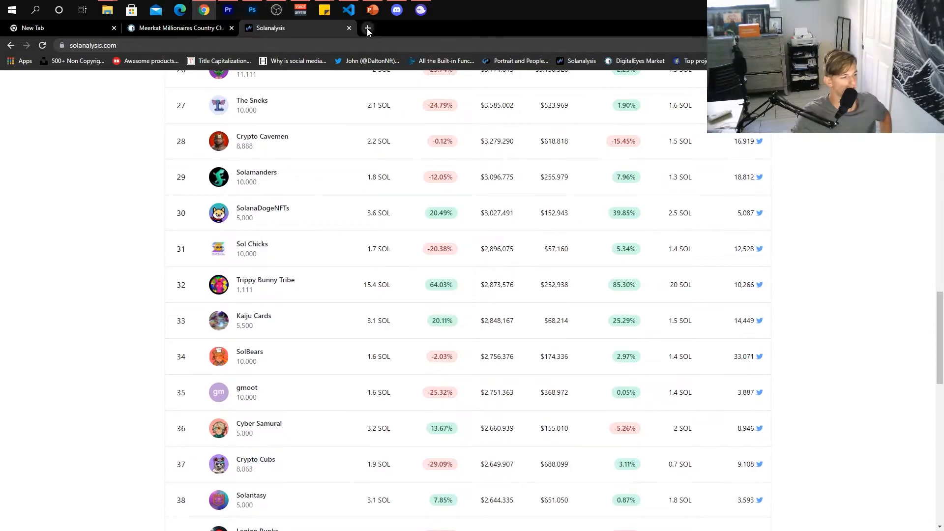
{"action": "scroll", "scroll_direction": "up", "scroll_amount": 3}
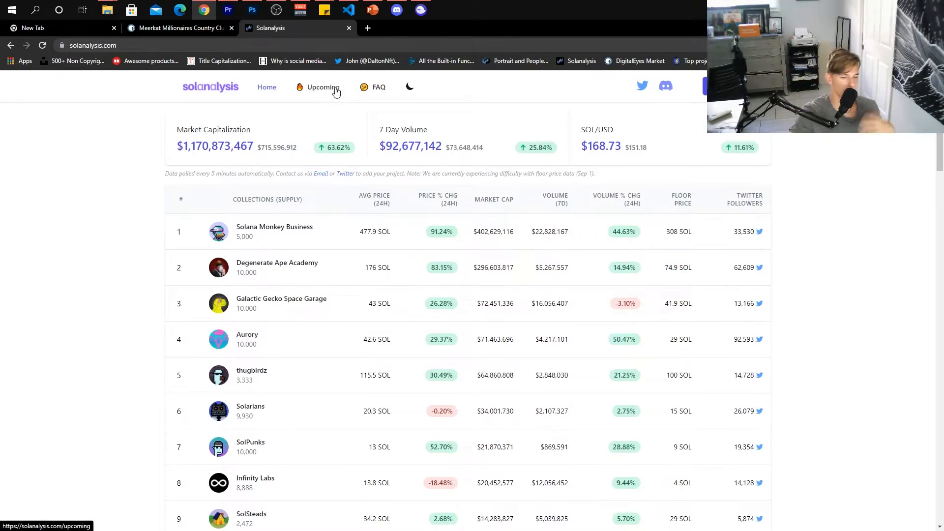
{"action": "mouse_move", "coordinate": [335, 93]}
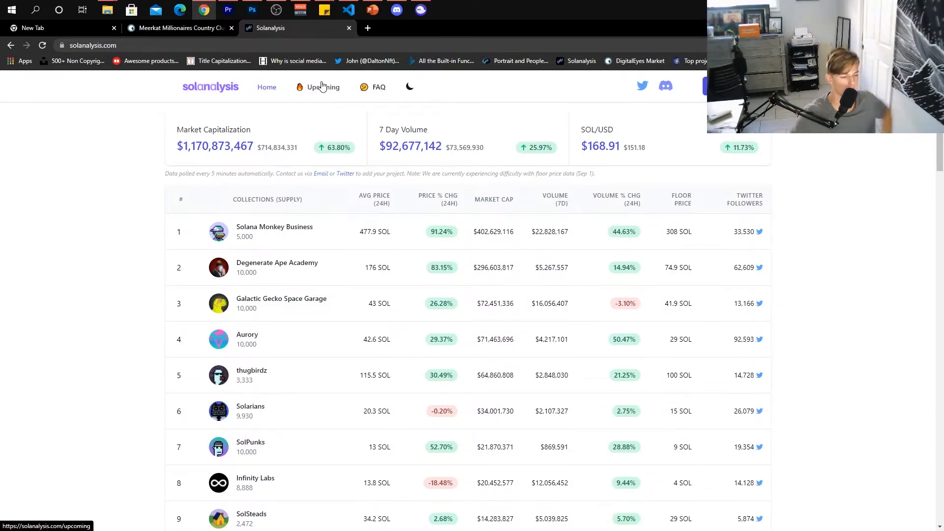
Step: Open the Upcoming releases page and browse the launches from 1 October onward
{"action": "left_click", "coordinate": [323, 86]}
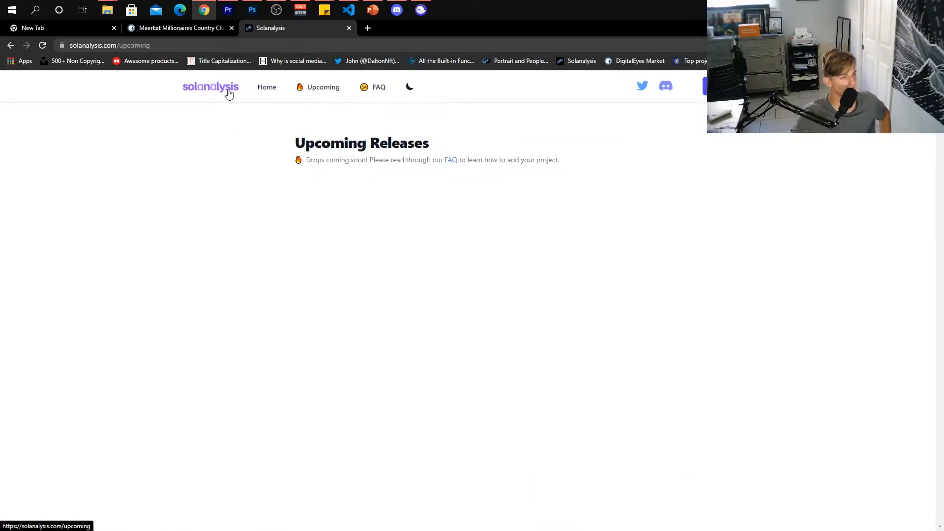
{"action": "scroll", "scroll_direction": "down", "scroll_amount": 3}
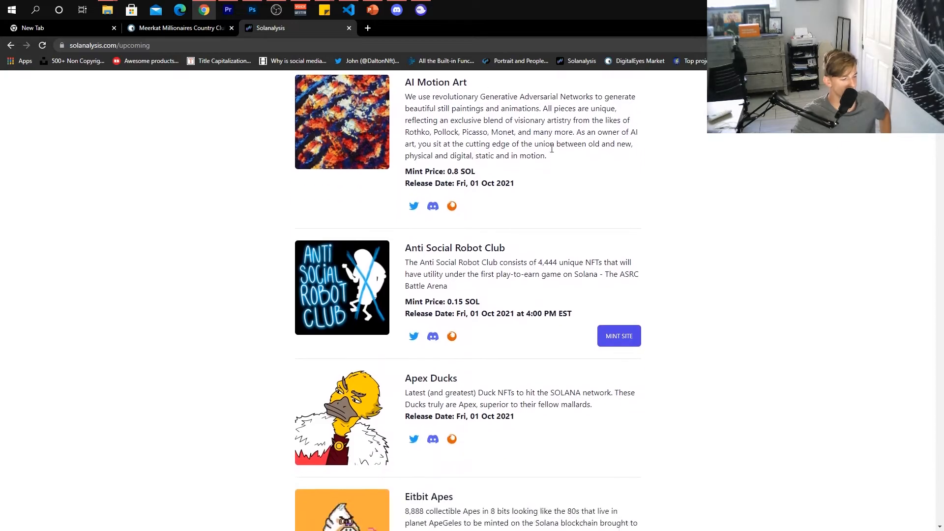
{"action": "scroll", "scroll_direction": "down", "scroll_amount": 3}
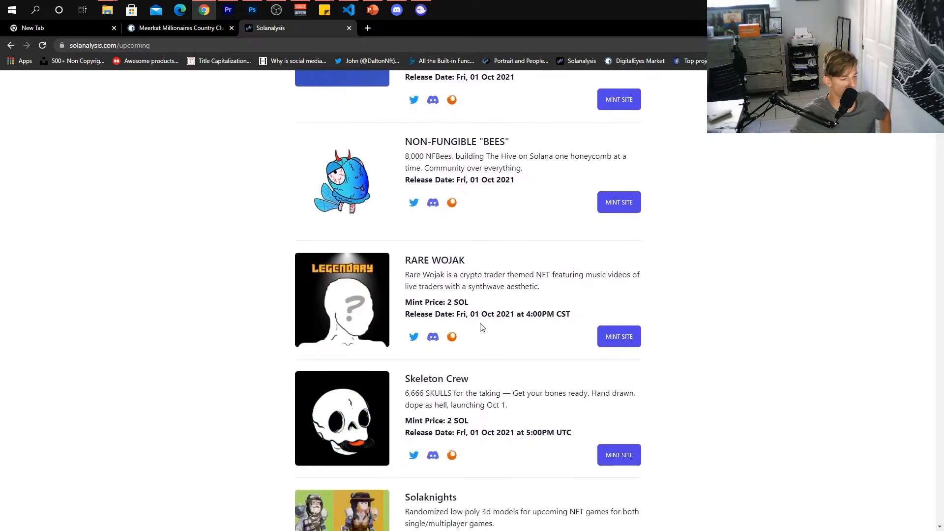
{"action": "scroll", "scroll_direction": "down", "scroll_amount": 3}
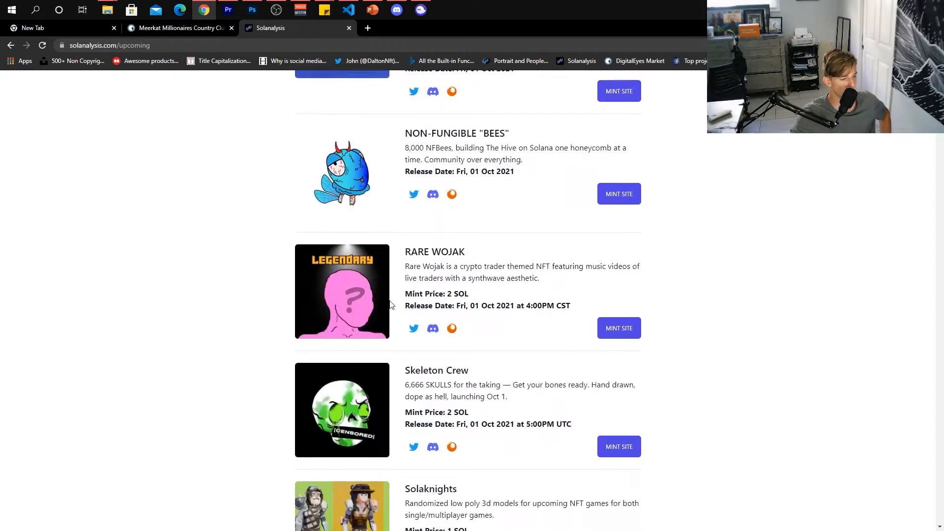
{"action": "scroll", "scroll_direction": "down", "scroll_amount": 3}
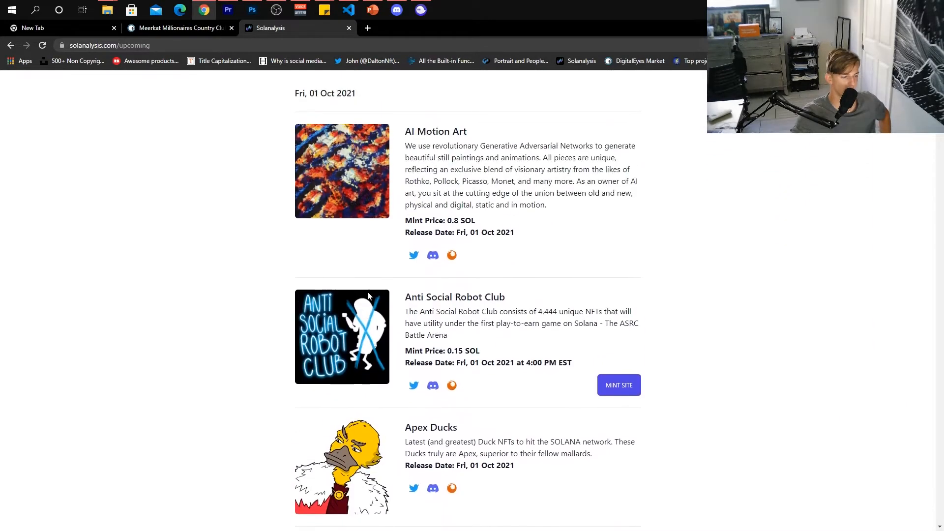
{"action": "scroll", "scroll_direction": "down", "scroll_amount": 3}
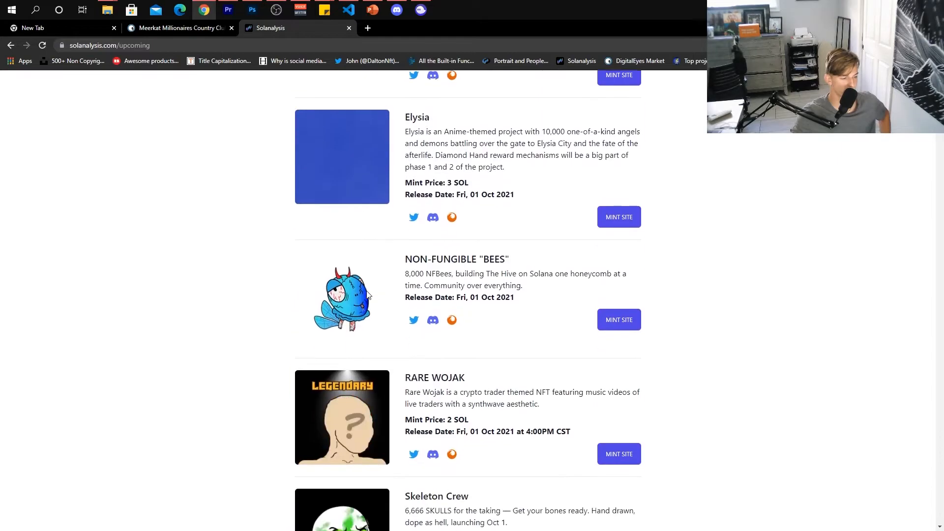
{"action": "scroll", "scroll_direction": "down", "scroll_amount": 3}
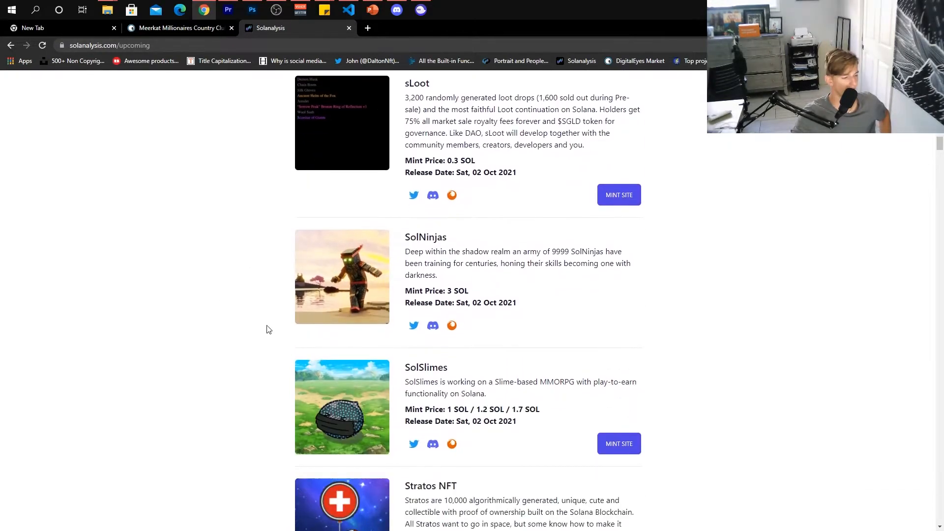
Step: Continue down to the Tue, 05 Oct 2021 listings, including 169 Pixel Gang and Dazee
{"action": "scroll", "scroll_direction": "down", "scroll_amount": 3}
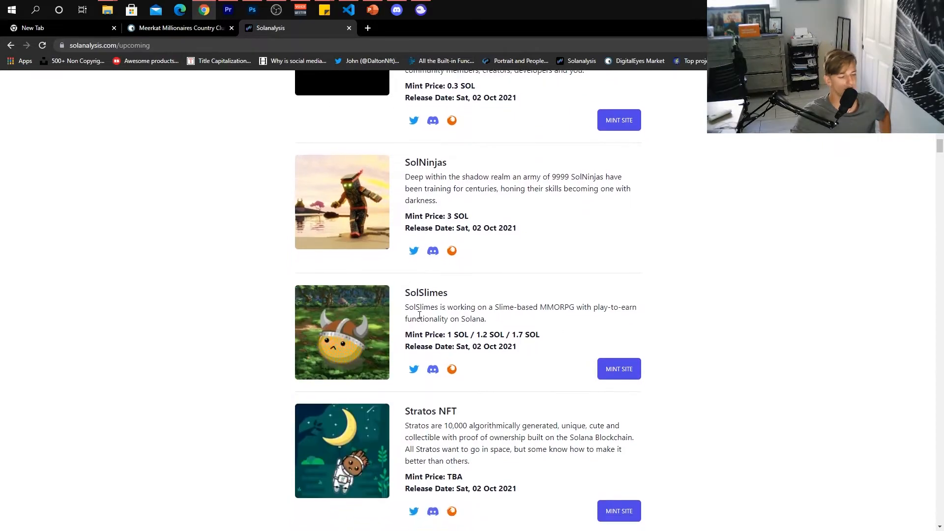
{"action": "scroll", "scroll_direction": "down", "scroll_amount": 3}
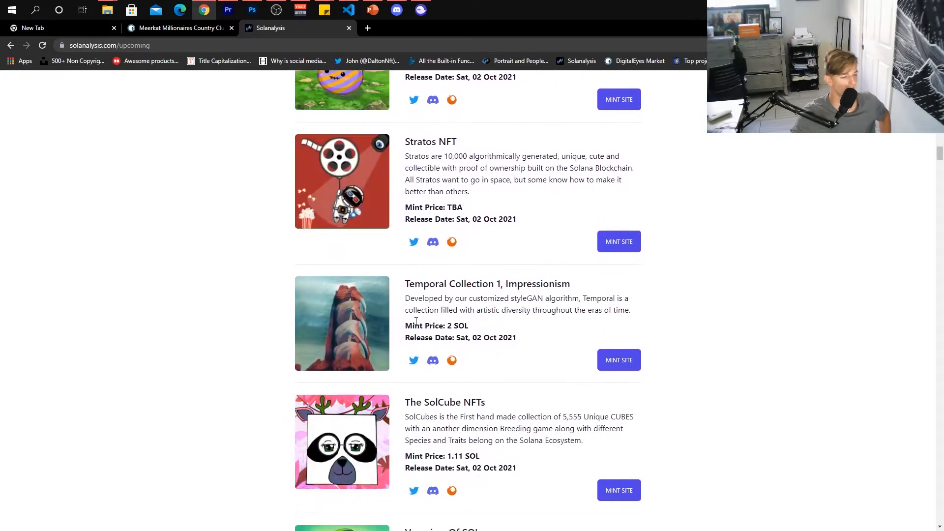
{"action": "scroll", "scroll_direction": "down", "scroll_amount": 3}
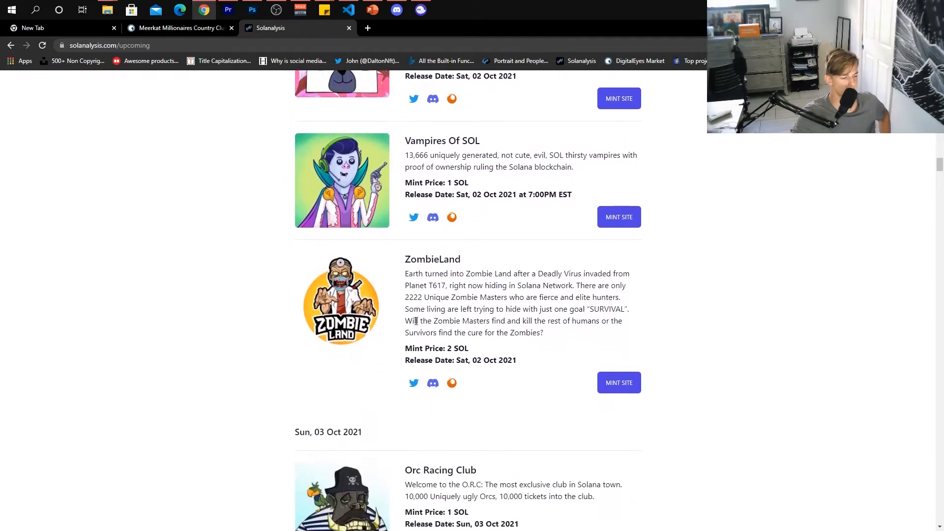
{"action": "scroll", "scroll_direction": "down", "scroll_amount": 3}
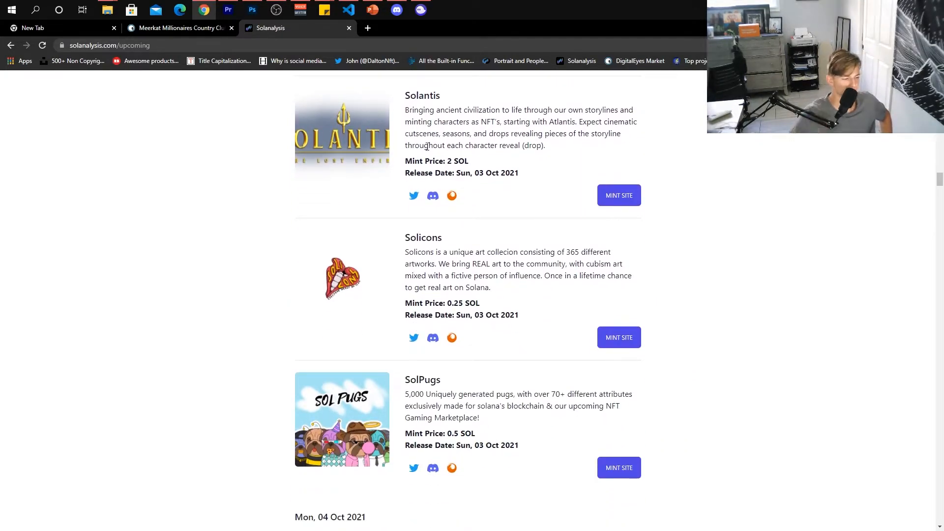
{"action": "scroll", "scroll_direction": "down", "scroll_amount": 3}
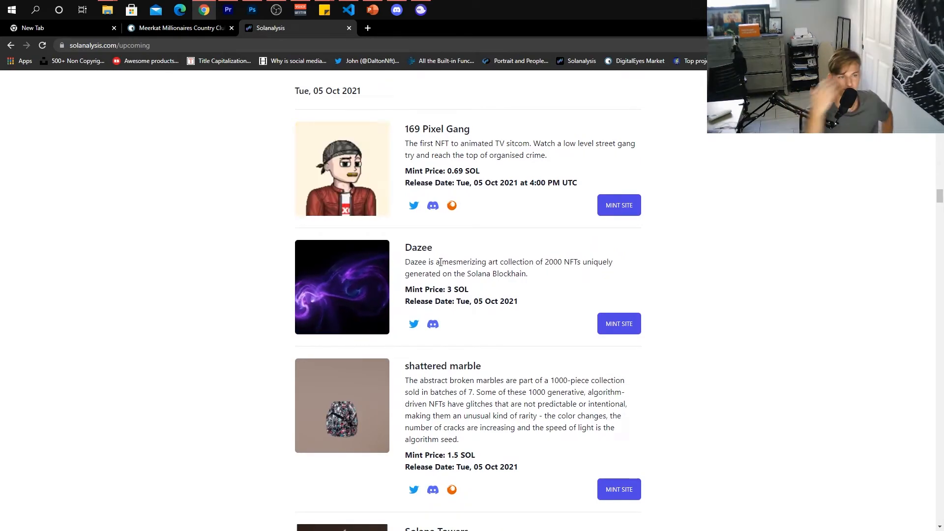
{"action": "scroll", "scroll_direction": "up", "scroll_amount": 3}
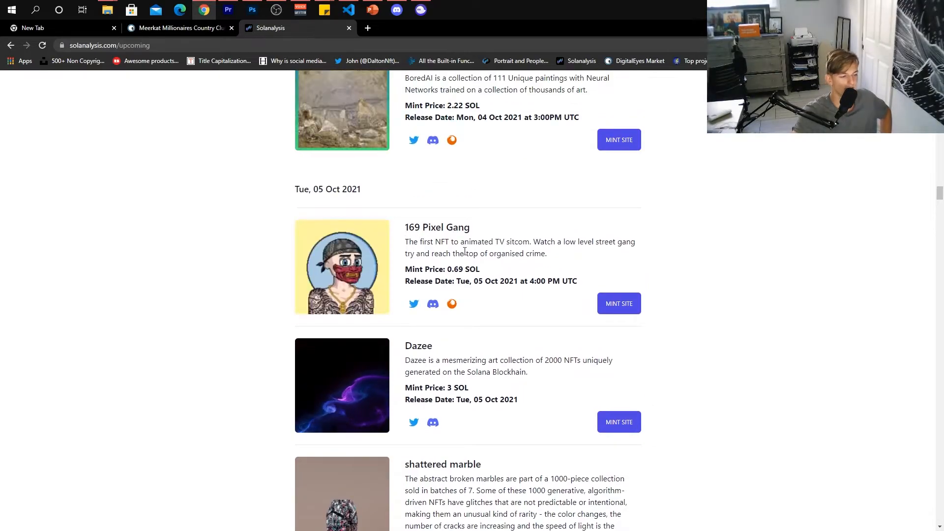
{"action": "left_click_drag", "start_coordinate": [406, 242], "coordinate": [532, 242]}
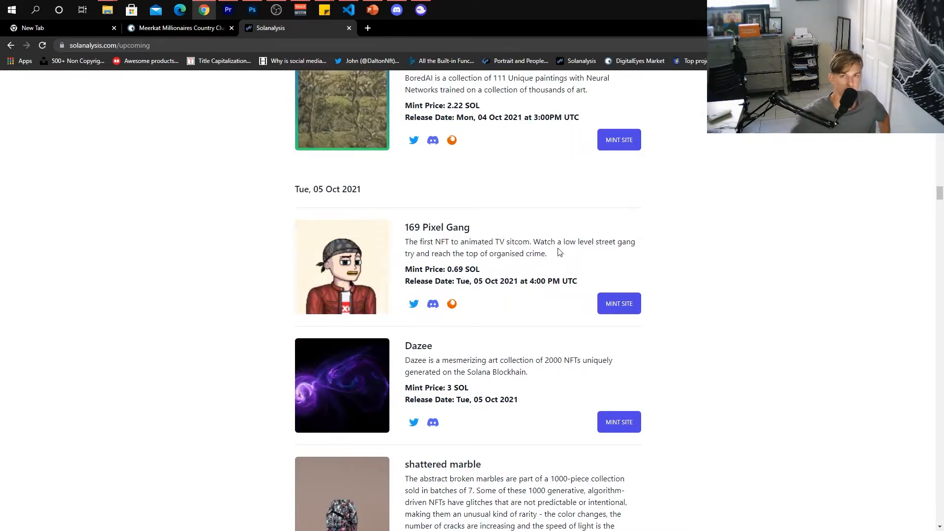
{"action": "scroll", "scroll_direction": "down", "scroll_amount": 3}
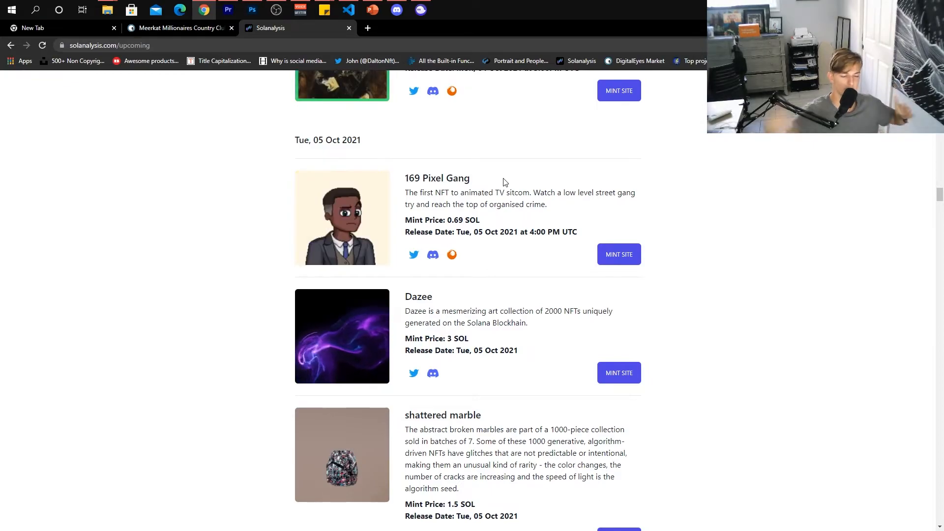
{"action": "left_click_drag", "start_coordinate": [404, 192], "coordinate": [494, 191]}
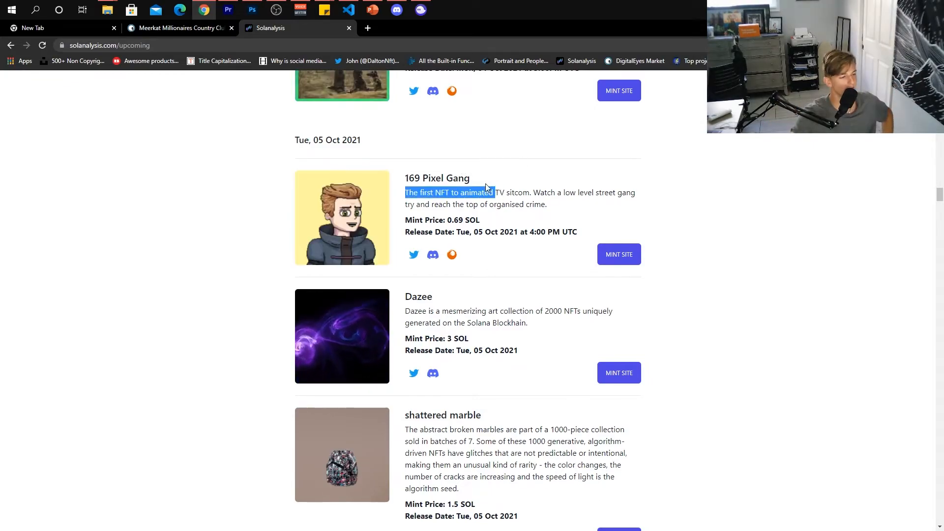
Step: Scroll the Upcoming list through the releases dated 07 to 09 Oct 2021
{"action": "scroll", "scroll_direction": "down", "scroll_amount": 3}
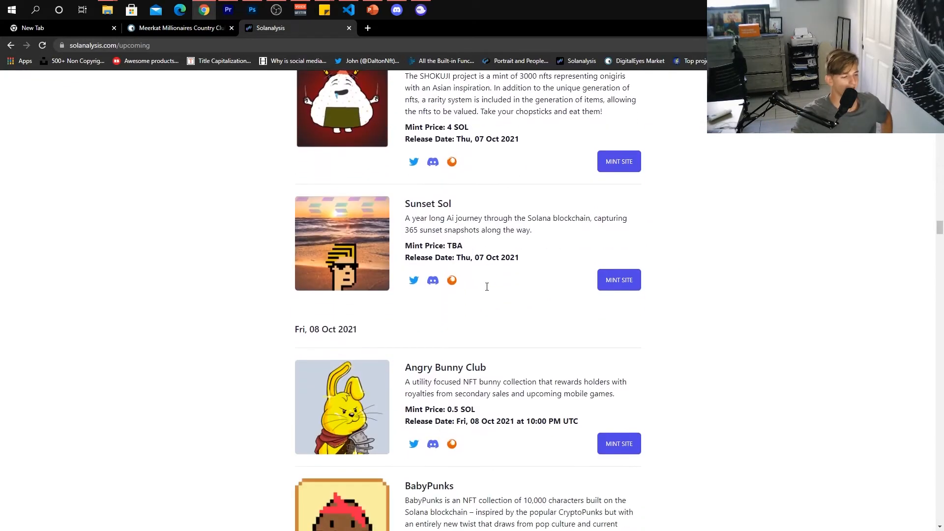
{"action": "scroll", "scroll_direction": "down", "scroll_amount": 3}
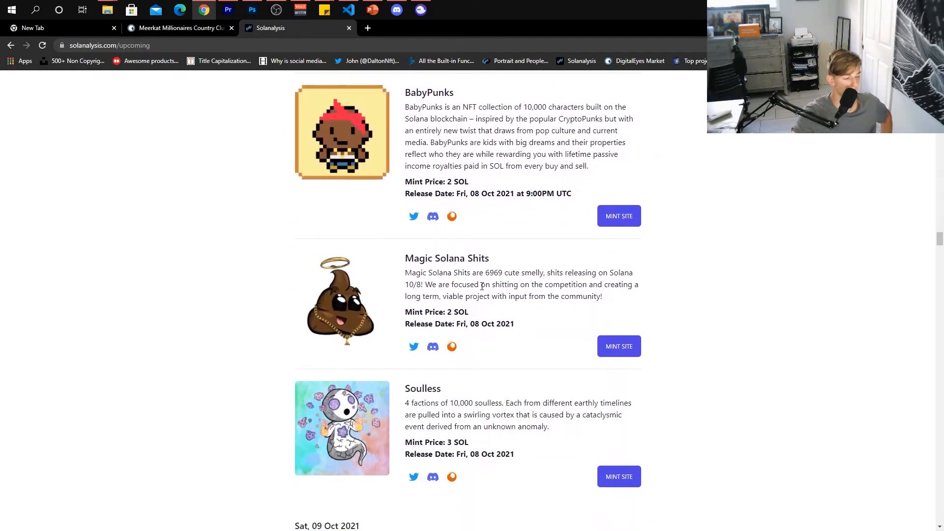
{"action": "mouse_move", "coordinate": [369, 321]}
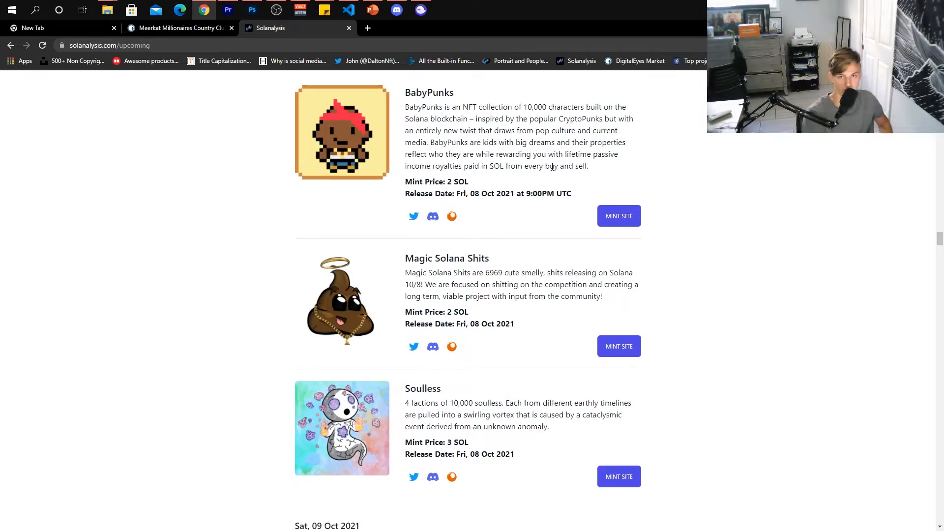
{"action": "scroll", "scroll_direction": "down", "scroll_amount": 3}
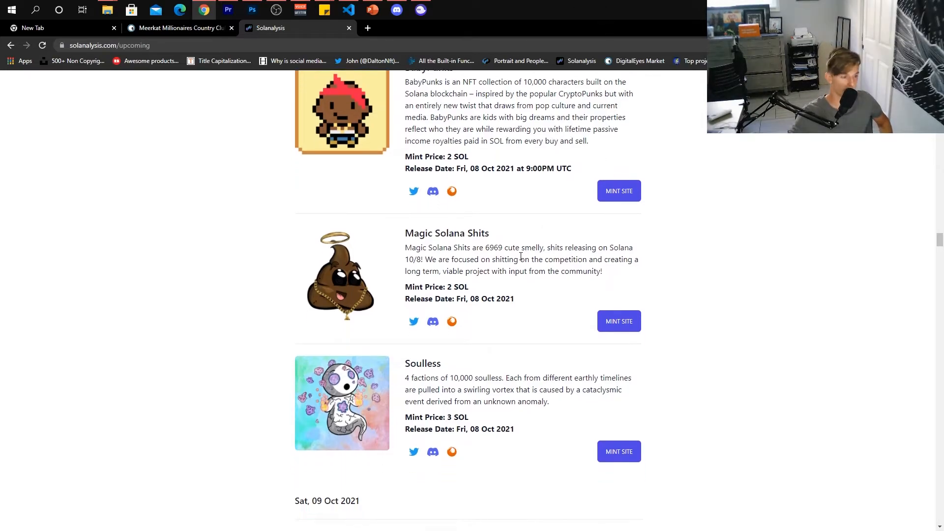
{"action": "scroll", "scroll_direction": "down", "scroll_amount": 3}
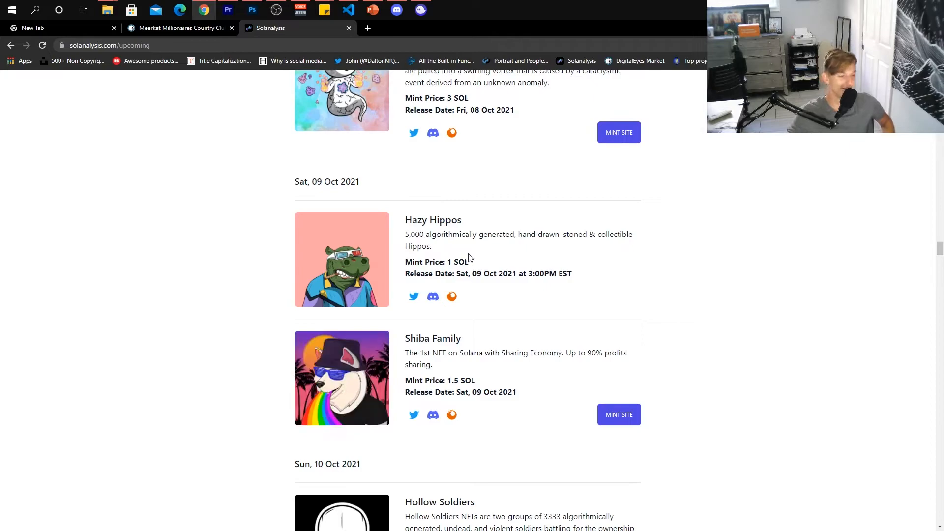
{"action": "scroll", "scroll_direction": "down", "scroll_amount": 3}
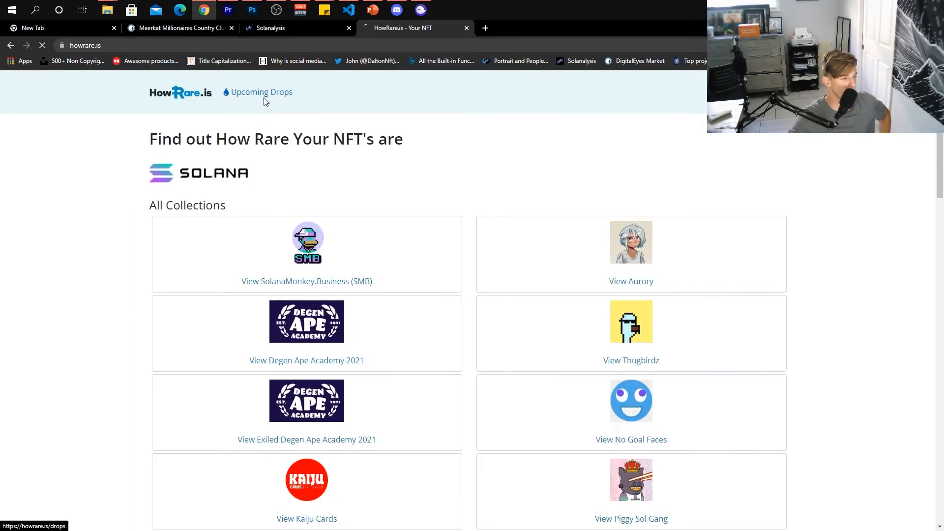
Step: Open HowRare.is Upcoming Drops and browse its tables from 2 through 7 October
{"action": "left_click", "coordinate": [261, 92]}
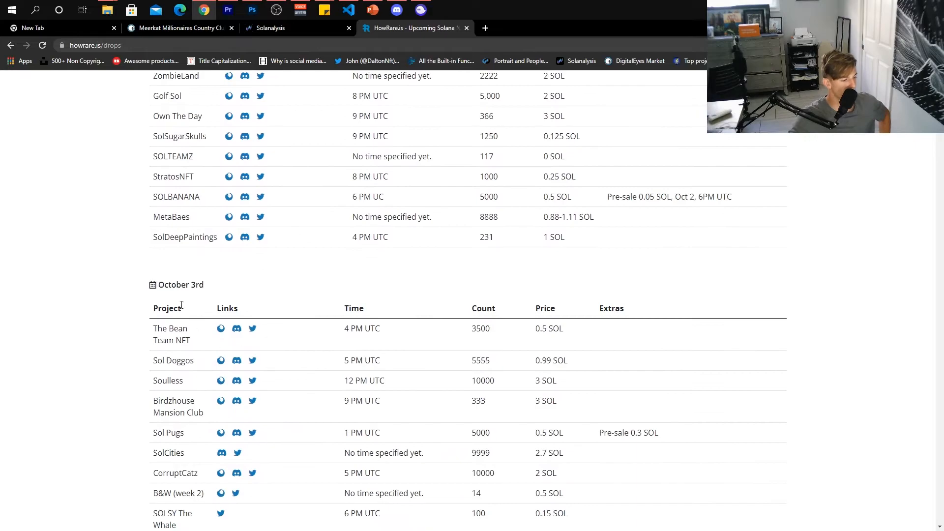
{"action": "scroll", "scroll_direction": "up", "scroll_amount": 3}
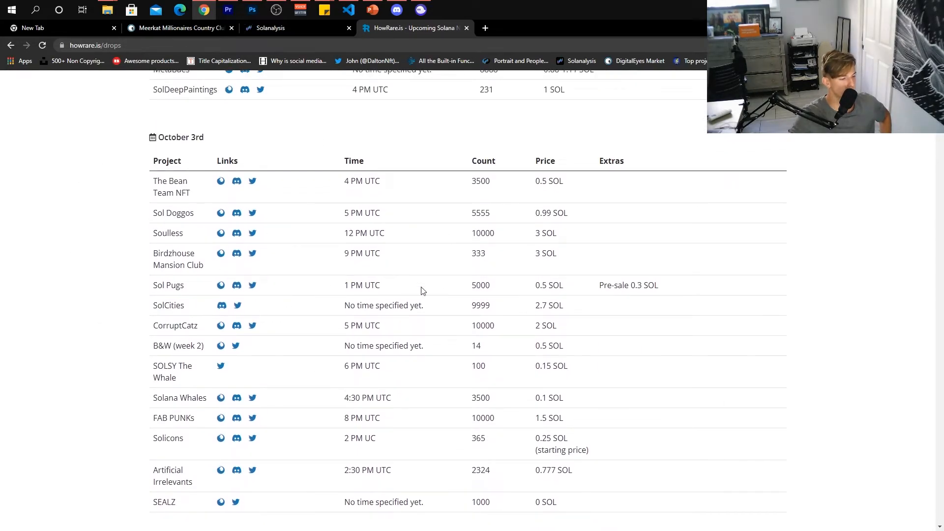
{"action": "scroll", "scroll_direction": "up", "scroll_amount": 3}
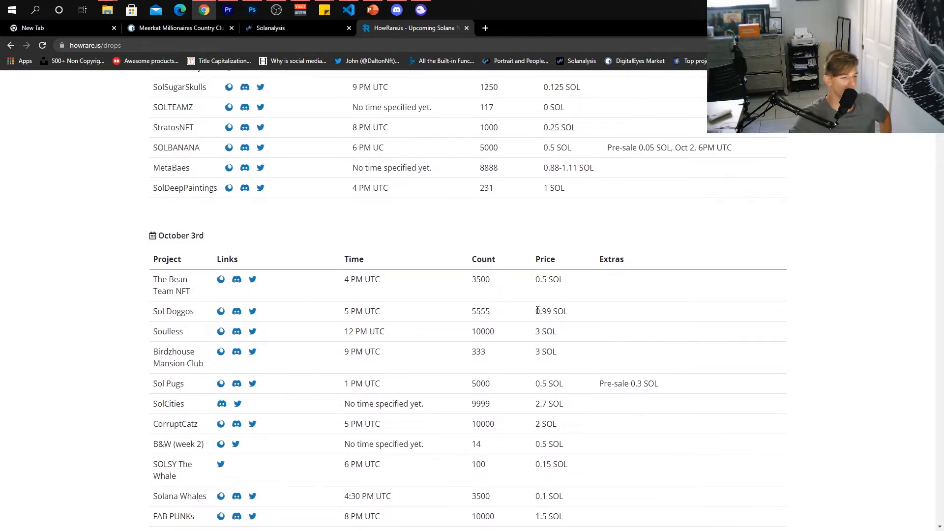
{"action": "scroll", "scroll_direction": "up", "scroll_amount": 3}
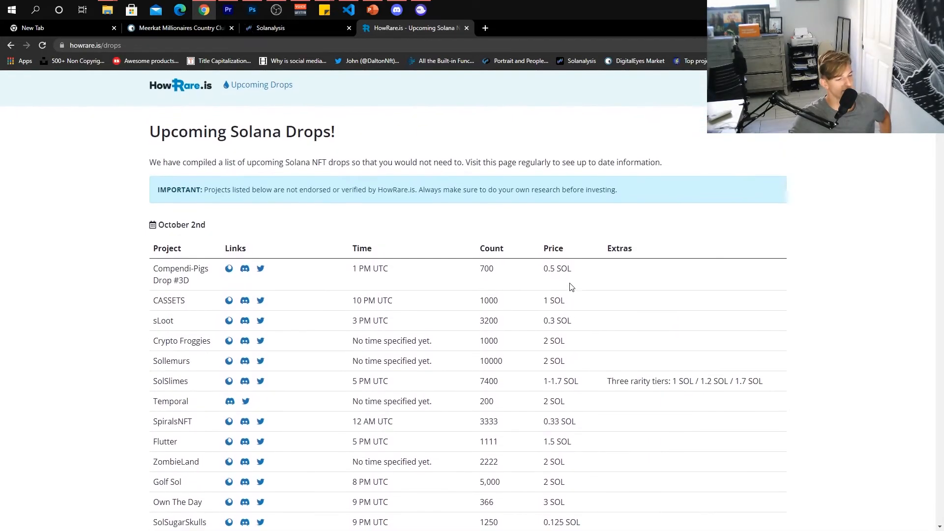
{"action": "scroll", "scroll_direction": "down", "scroll_amount": 3}
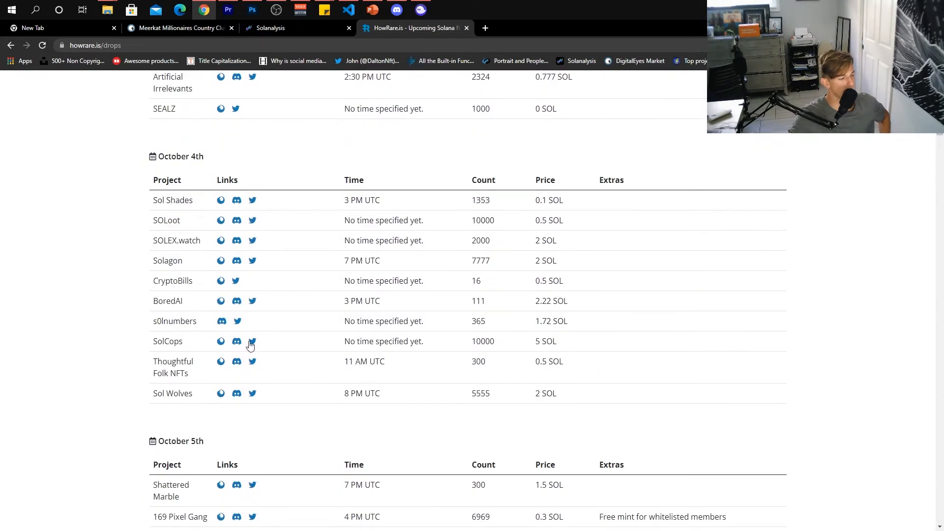
{"action": "scroll", "scroll_direction": "down", "scroll_amount": 3}
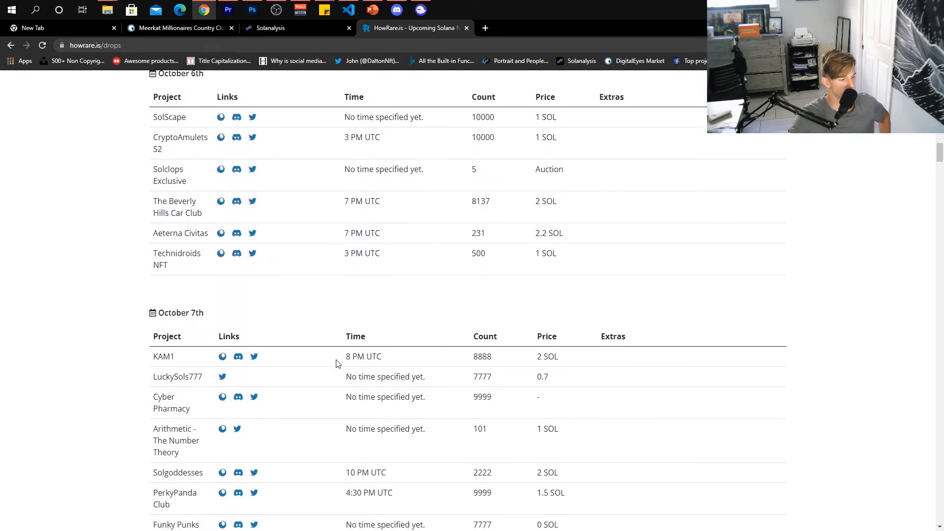
{"action": "scroll", "scroll_direction": "down", "scroll_amount": 3}
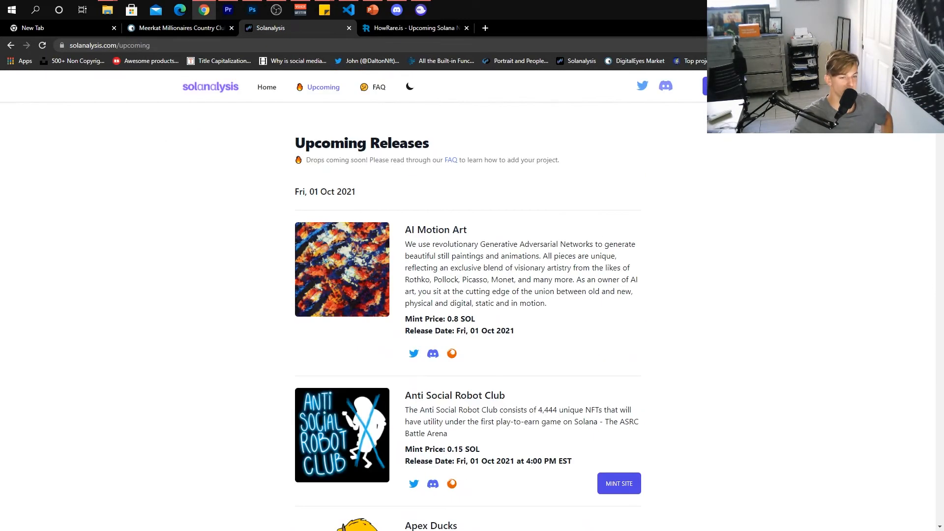
Step: Return to the Solanalysis home rankings led by Solana Monkey Business with market cap figures
{"action": "left_click", "coordinate": [267, 88]}
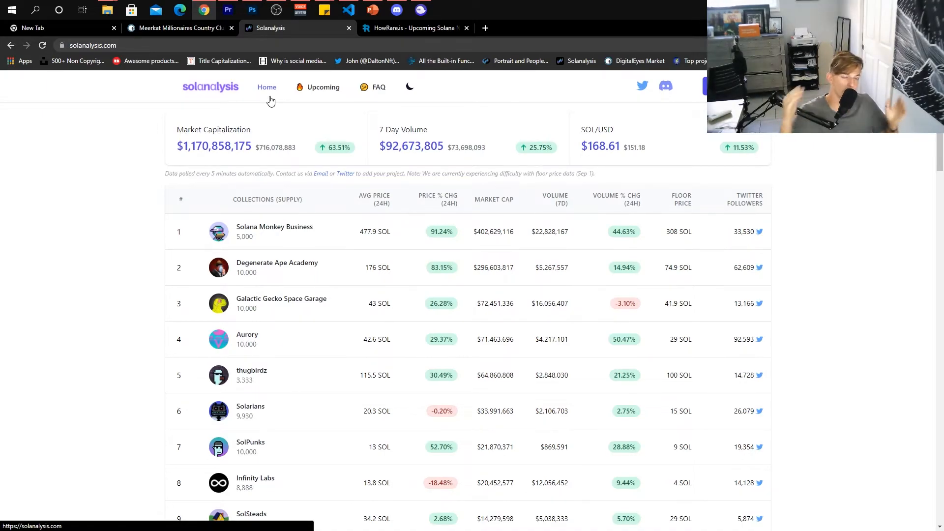
Step: Scroll the rankings table to its last entry, Pixel Dudes at rank 57
{"action": "scroll", "scroll_direction": "down", "scroll_amount": 3}
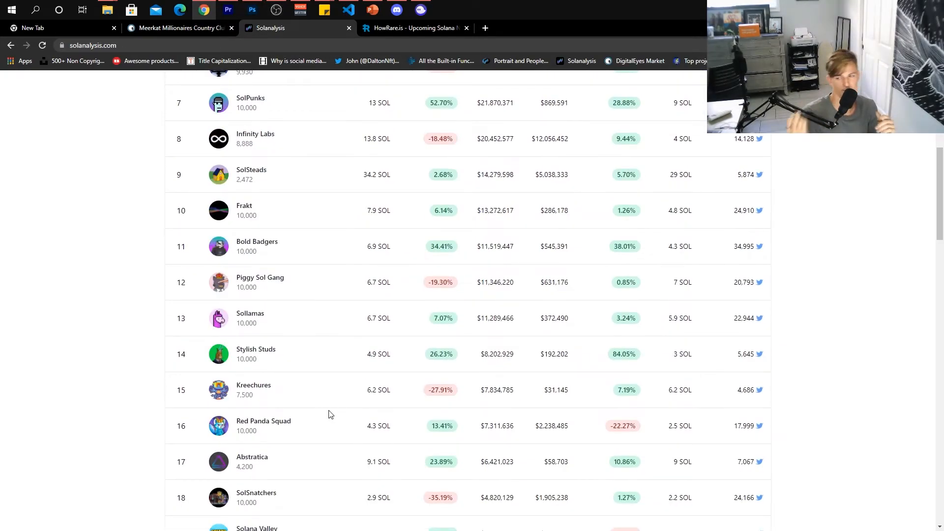
{"action": "scroll", "scroll_direction": "down", "scroll_amount": 3}
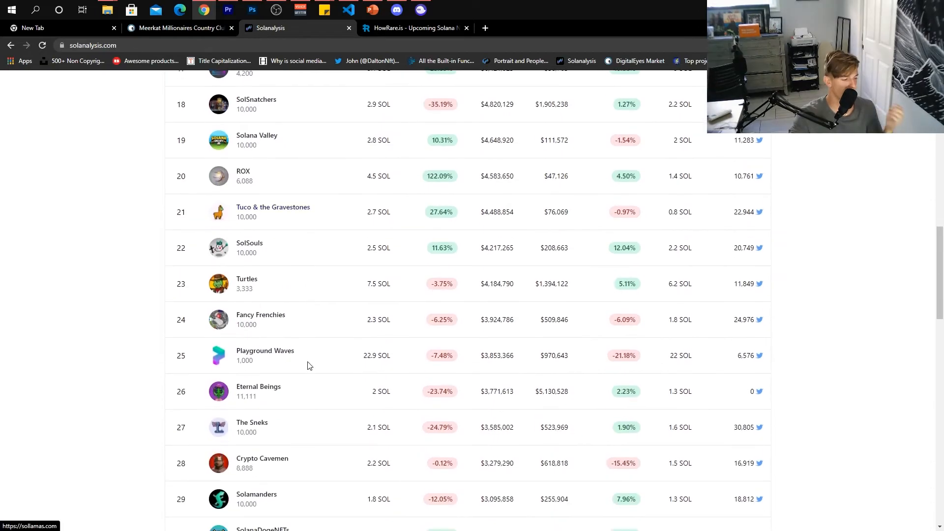
{"action": "scroll", "scroll_direction": "down", "scroll_amount": 3}
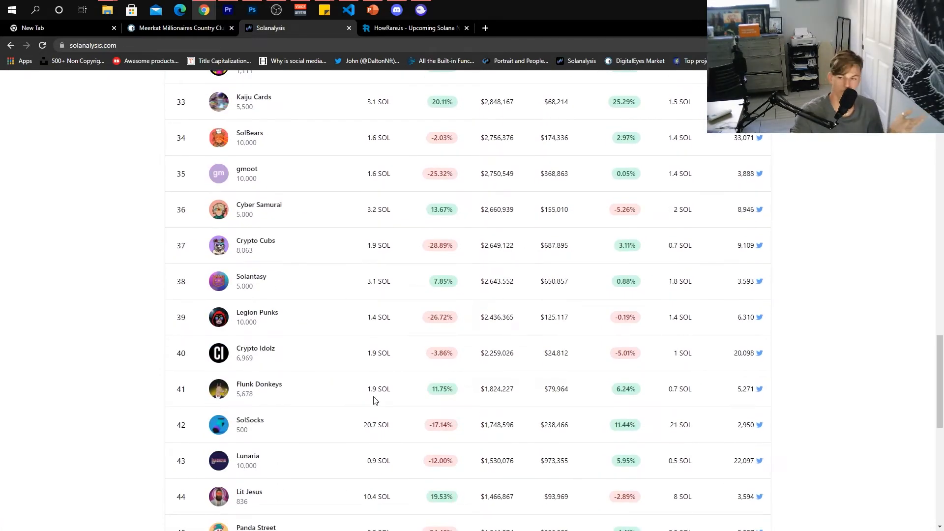
{"action": "scroll", "scroll_direction": "down", "scroll_amount": 3}
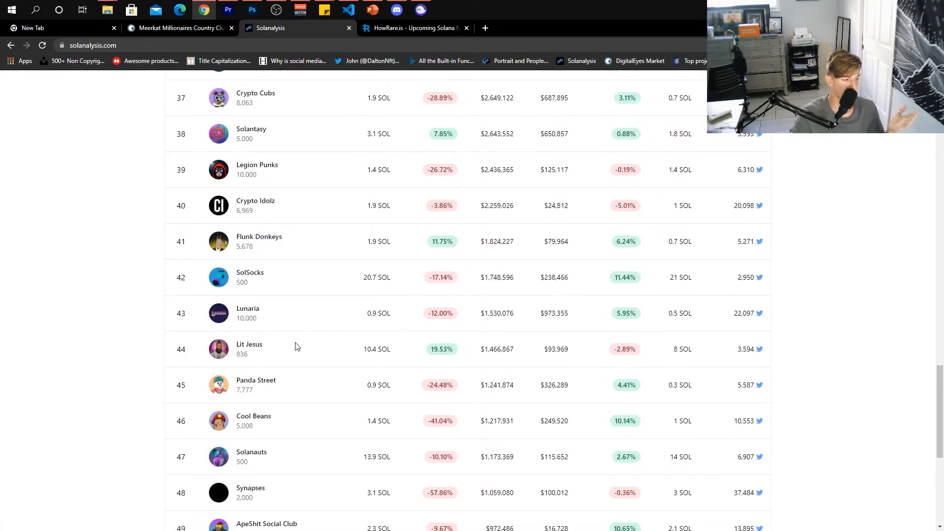
{"action": "scroll", "scroll_direction": "down", "scroll_amount": 3}
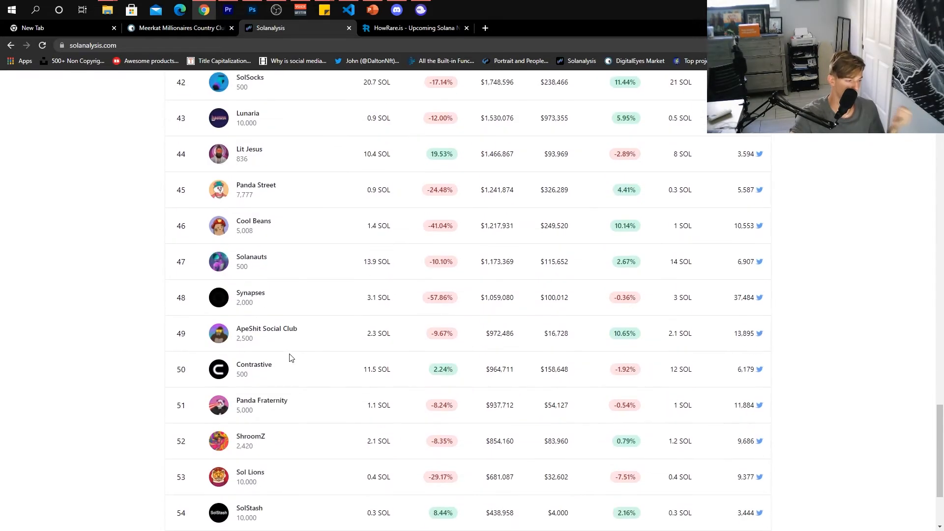
{"action": "scroll", "scroll_direction": "down", "scroll_amount": 3}
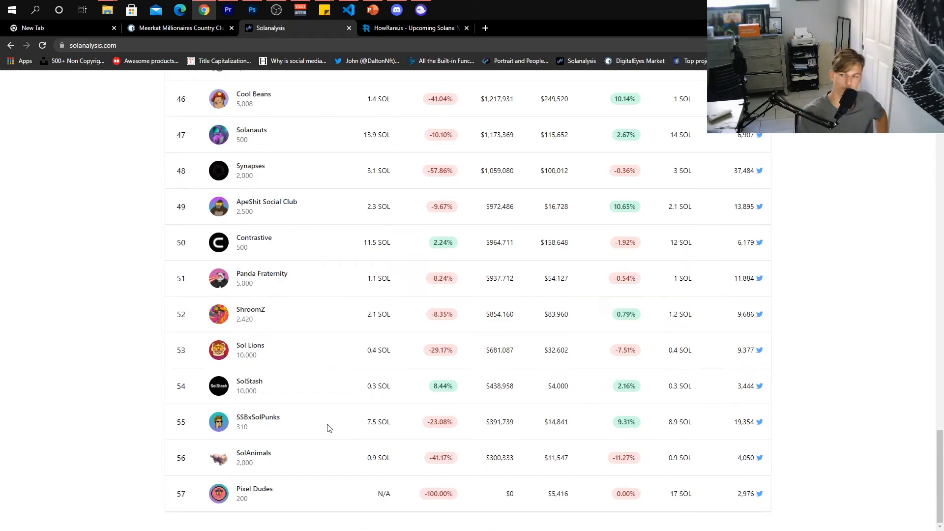
{"action": "mouse_move", "coordinate": [343, 376]}
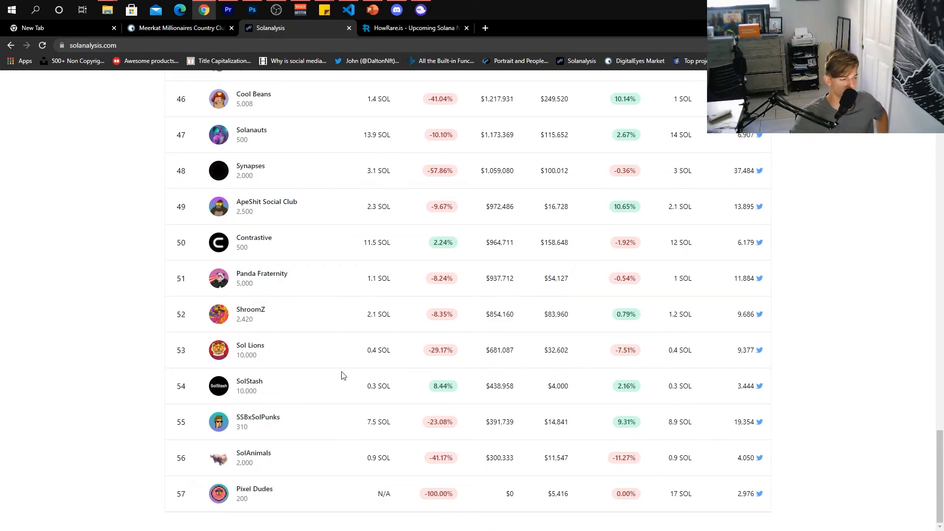